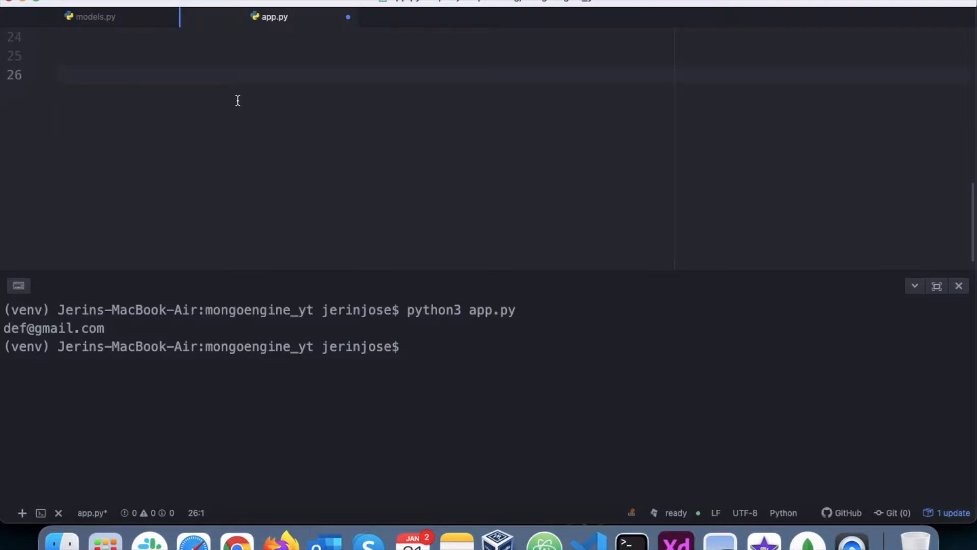
pyautogui.moveTo(803, 534)
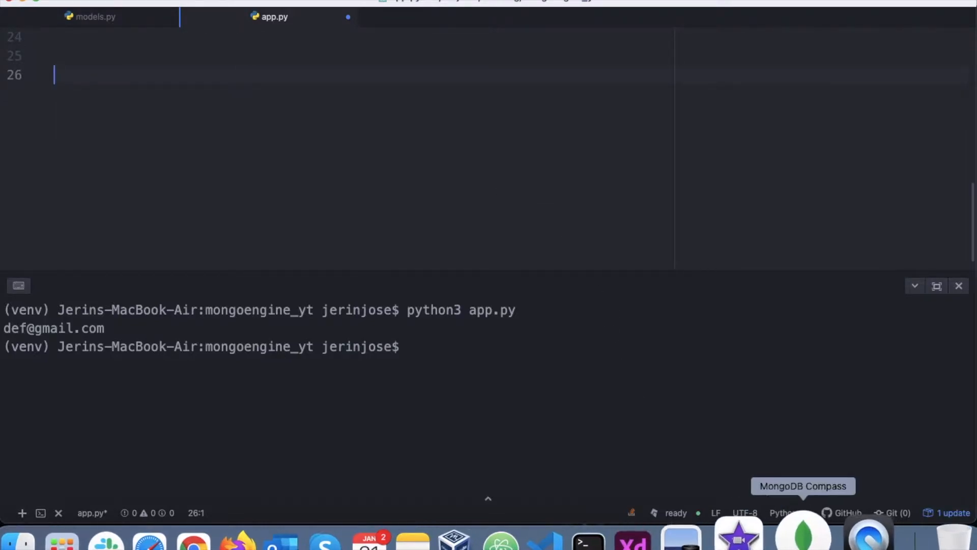
pyautogui.click(802, 538)
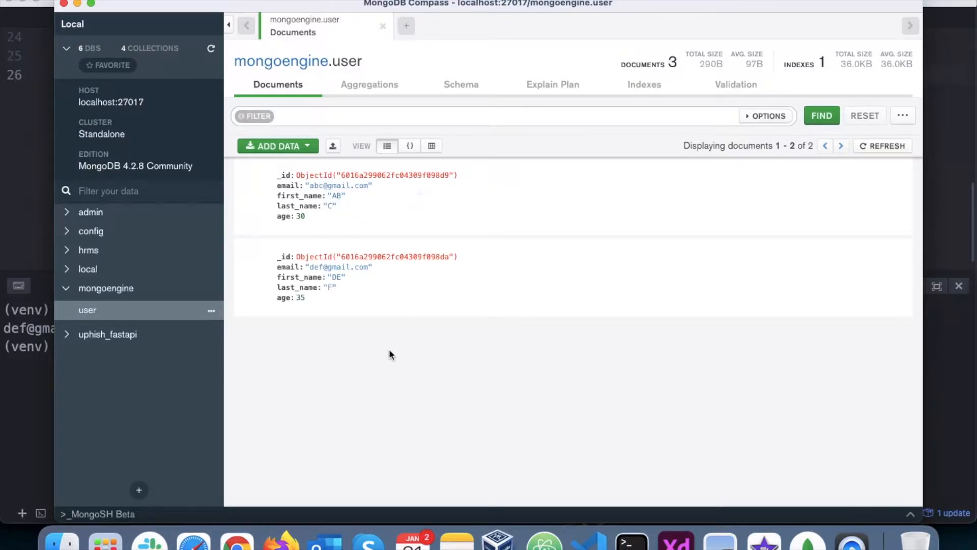
pyautogui.moveTo(386, 353)
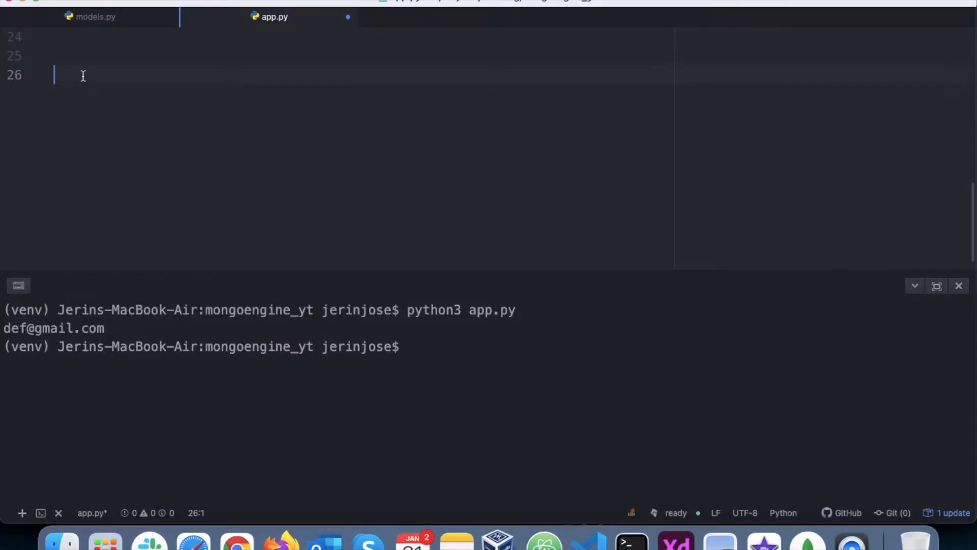
pyautogui.write('#')
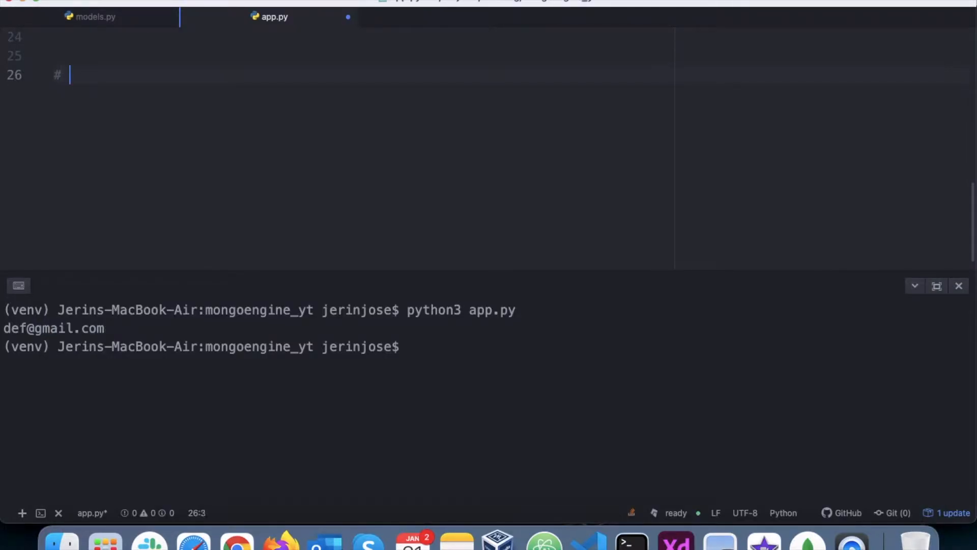
pyautogui.write('Fetch ONE')
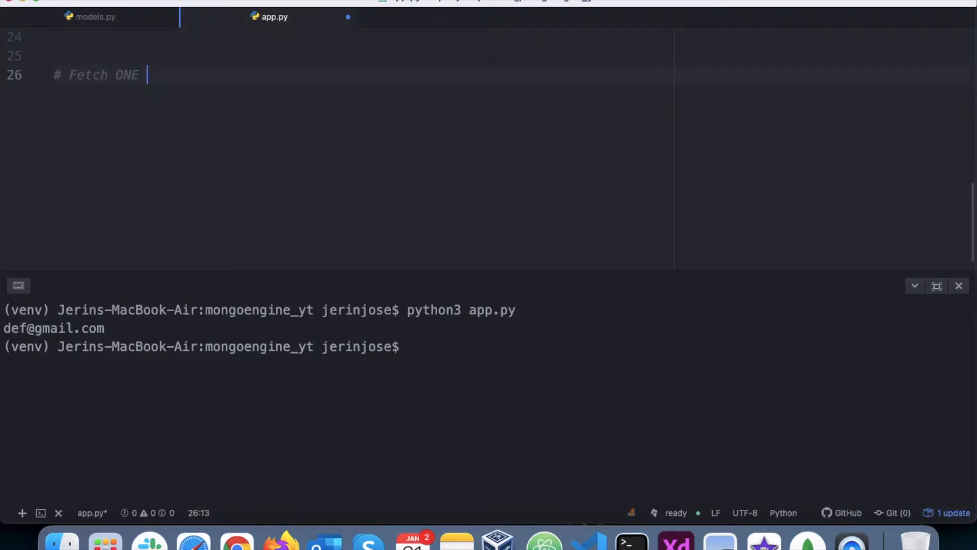
pyautogui.write('document')
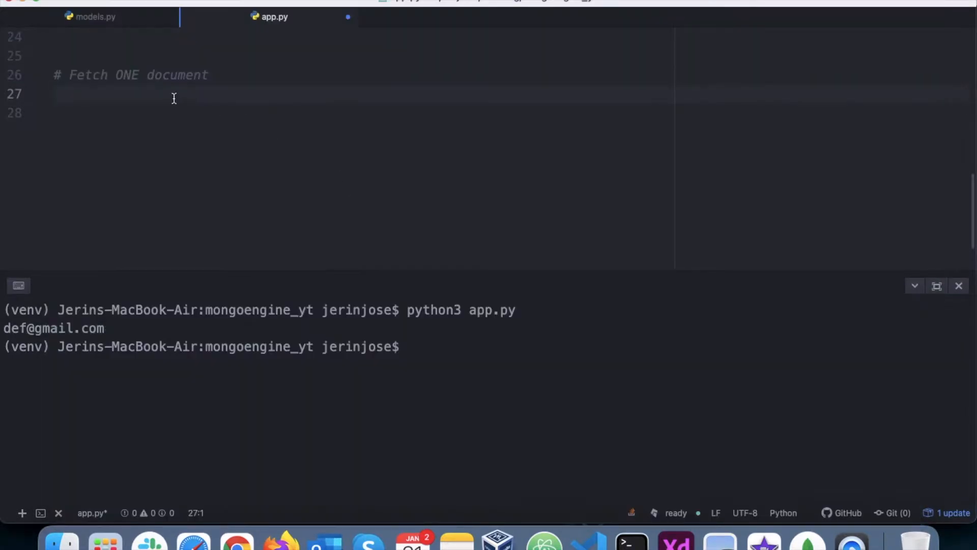
pyautogui.write('User.obje')
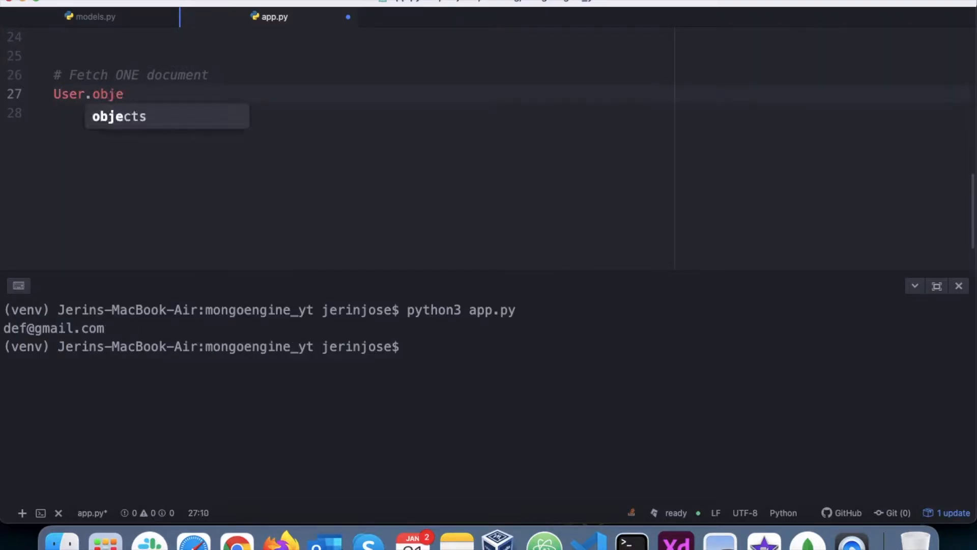
pyautogui.write('cts.get()')
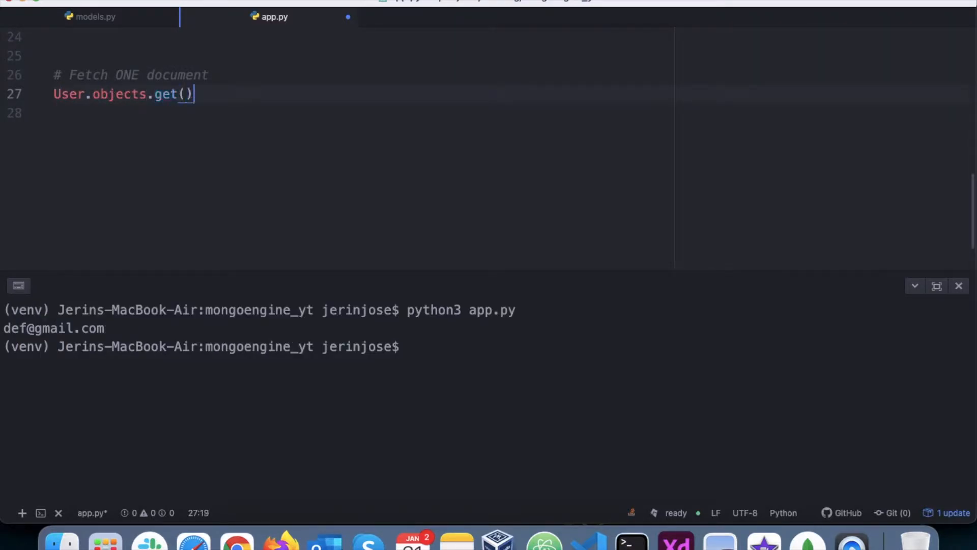
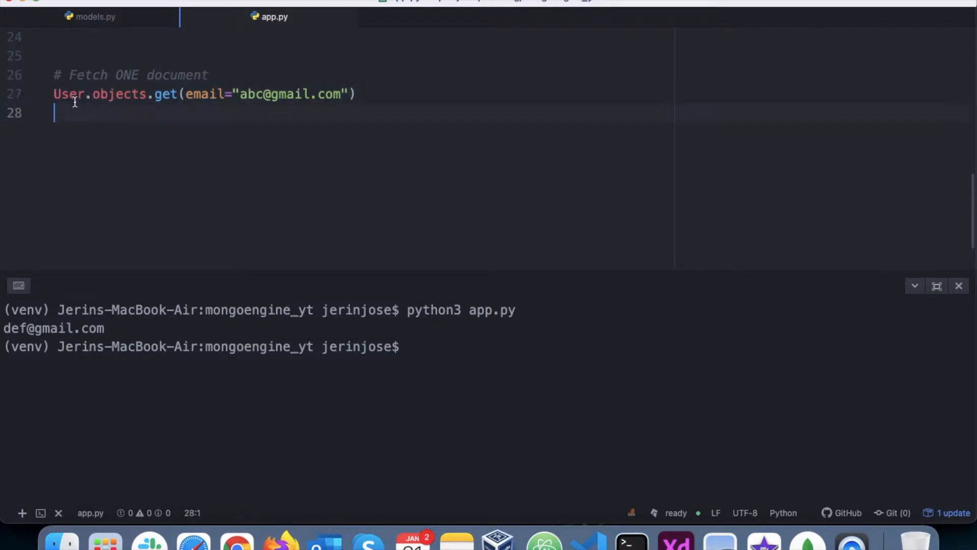
pyautogui.write('user =')
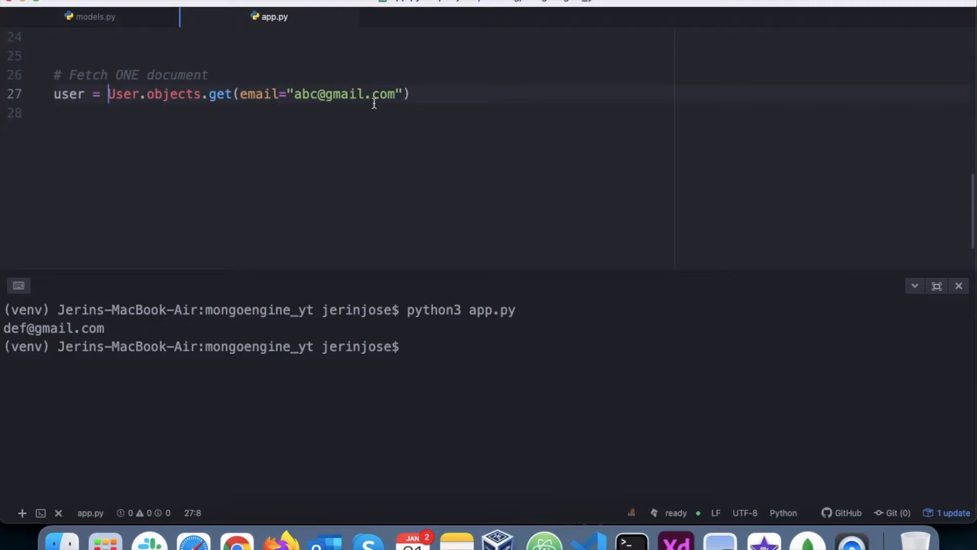
# Print user.email and user.first_name, then clear the terminal
pyautogui.write('prin')
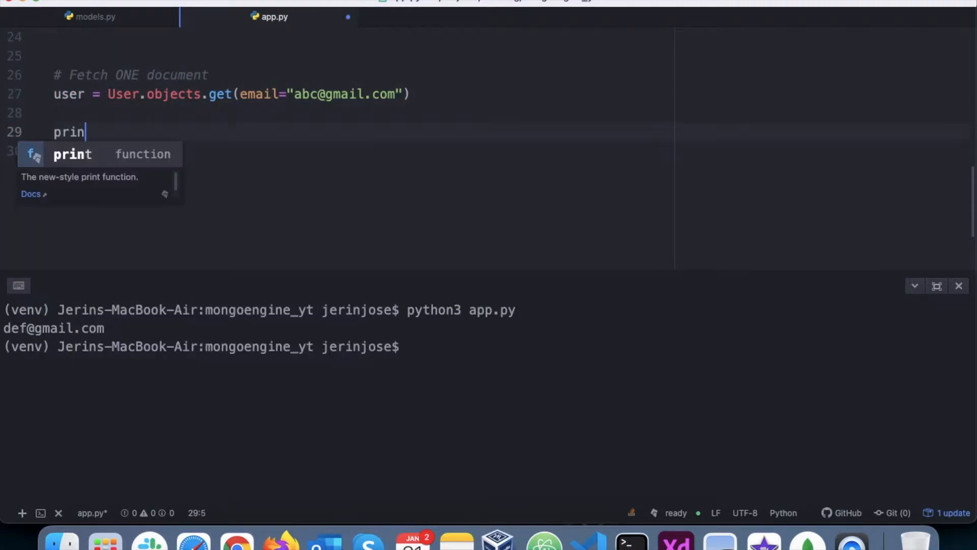
pyautogui.write('t(user.email, user')
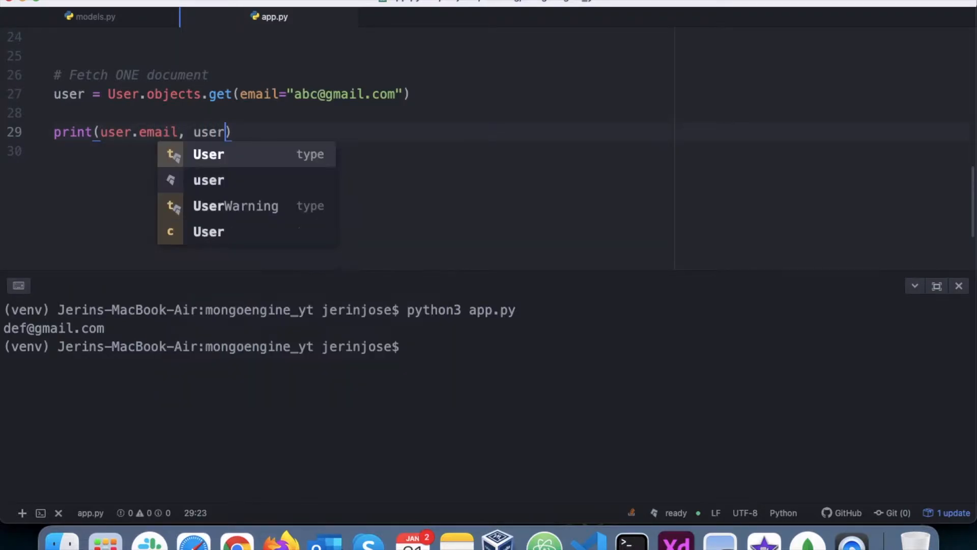
pyautogui.write('.first_name')
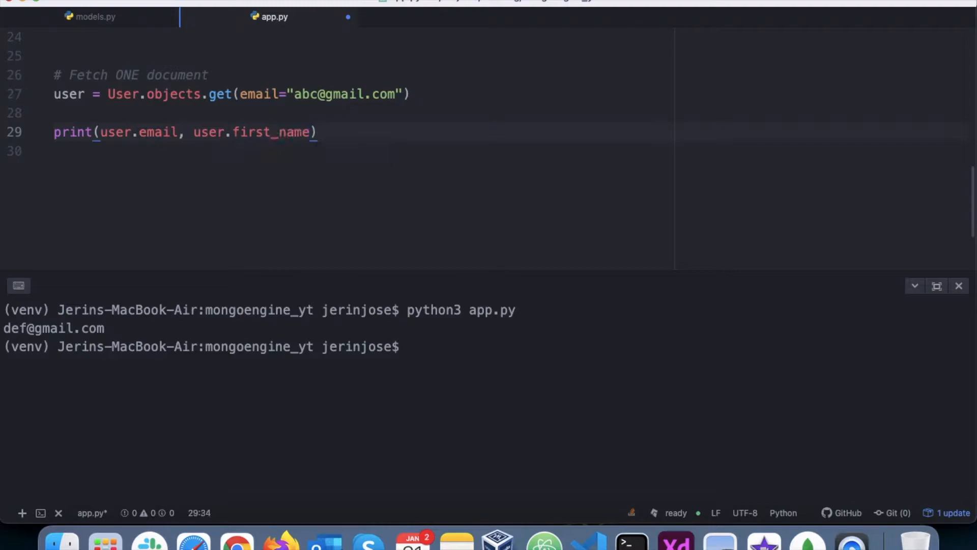
pyautogui.click(417, 93)
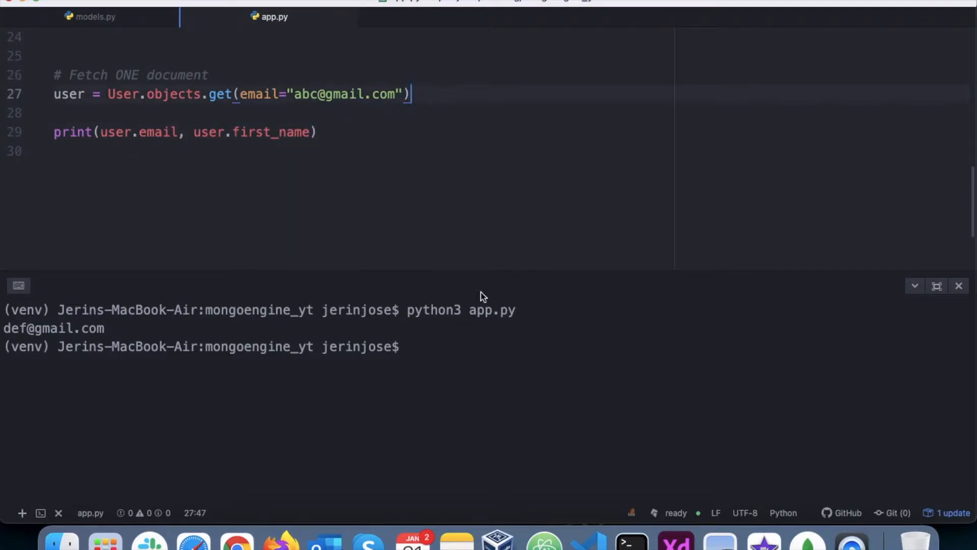
pyautogui.write('clear')
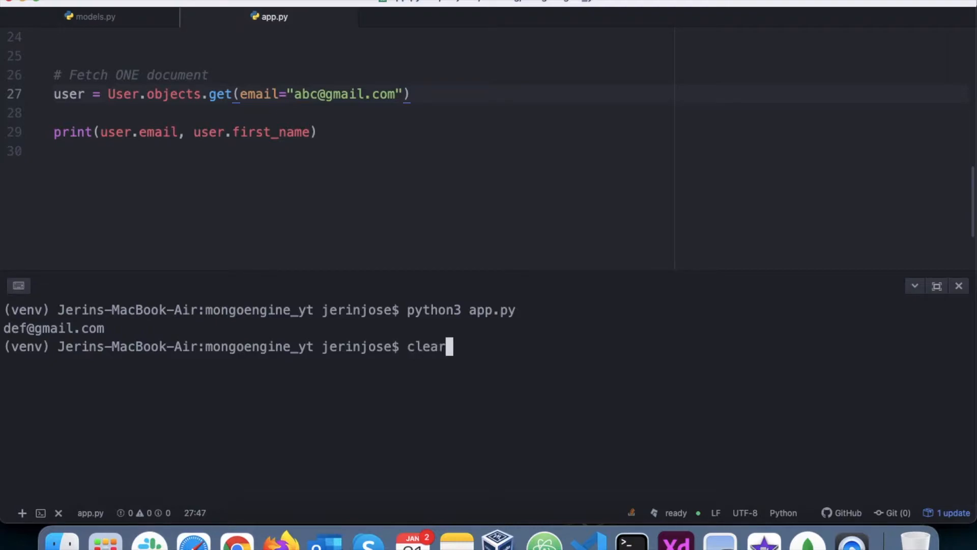
# Clear the terminal output before running python3 app.py
pyautogui.press('Return')
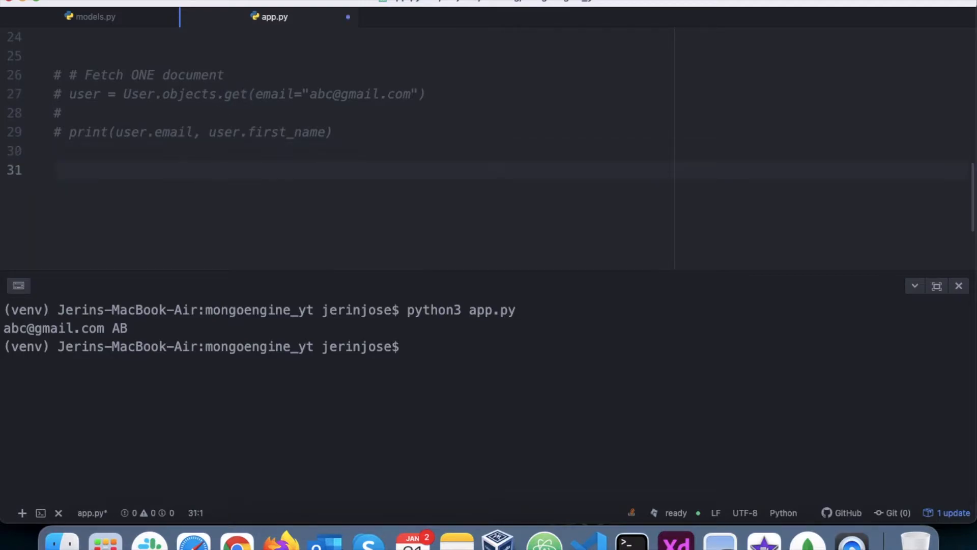
# Add a '# Fetch ALL documents' comment and users = User.objects()
pyautogui.write('# Fetcg')
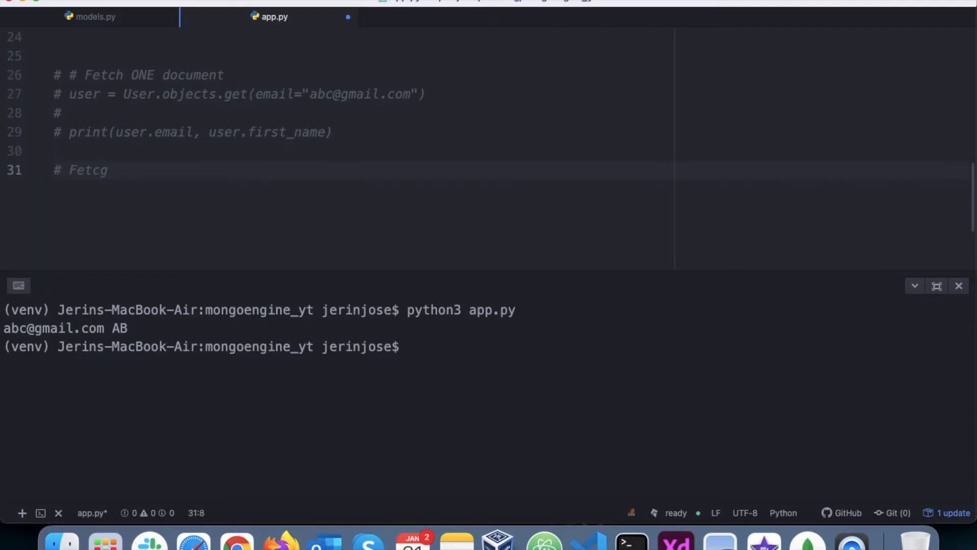
pyautogui.write('h AL')
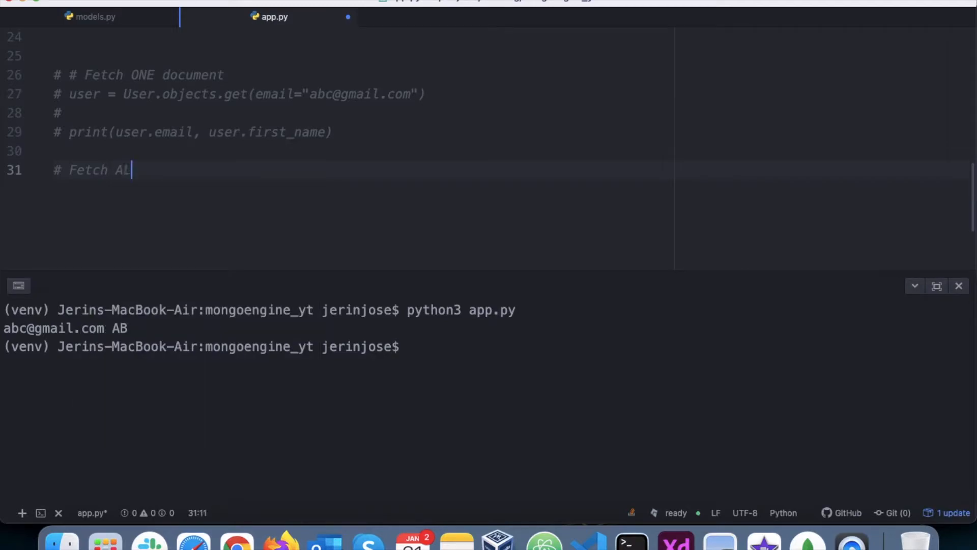
pyautogui.write('L documents')
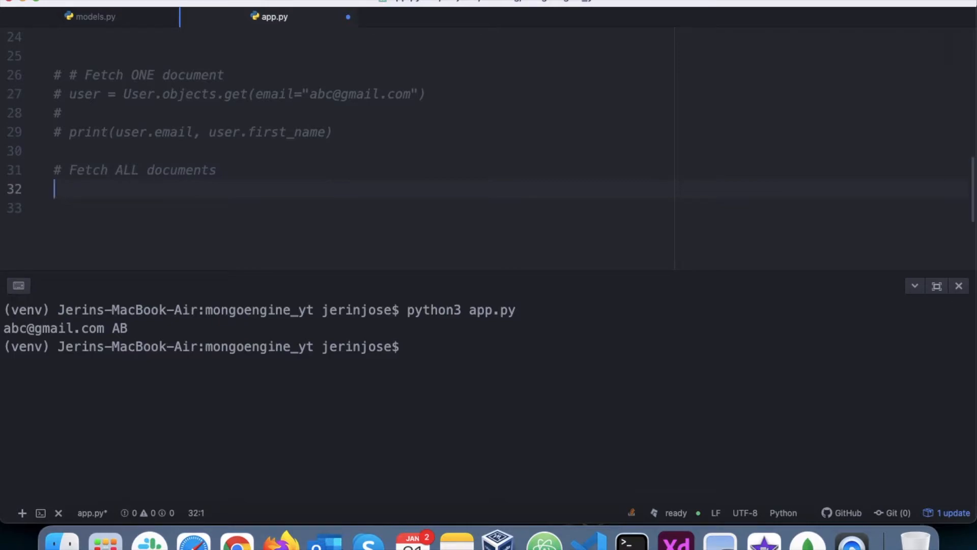
pyautogui.write('users =')
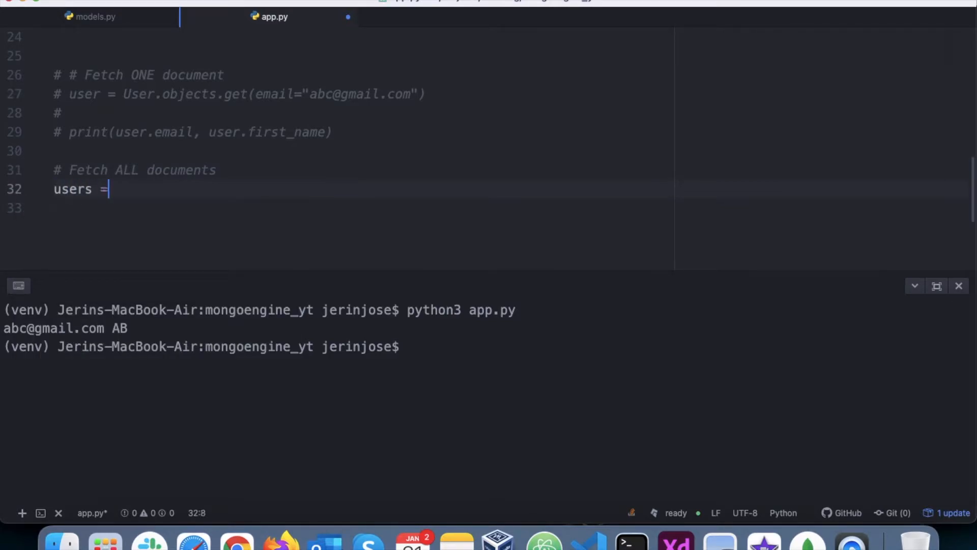
pyautogui.write('User.o')
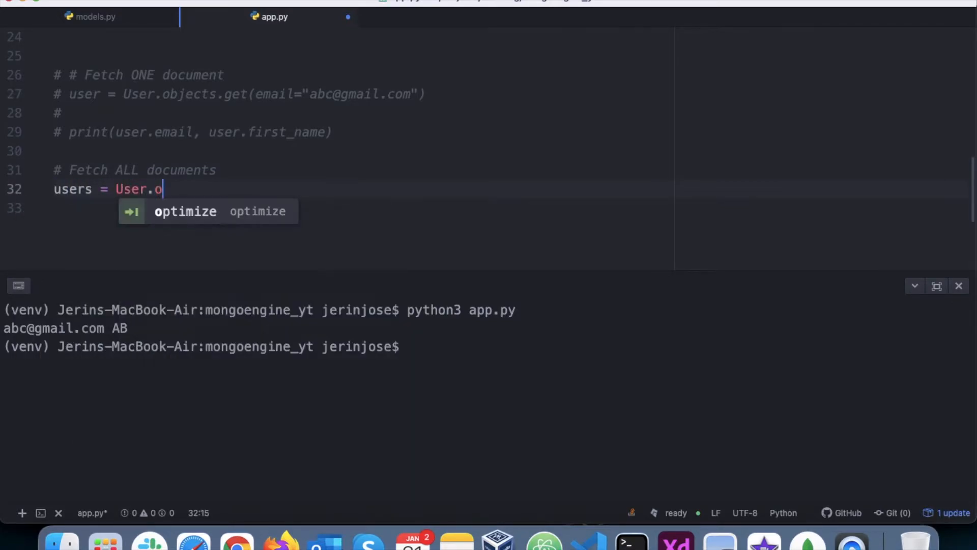
pyautogui.write('bjev')
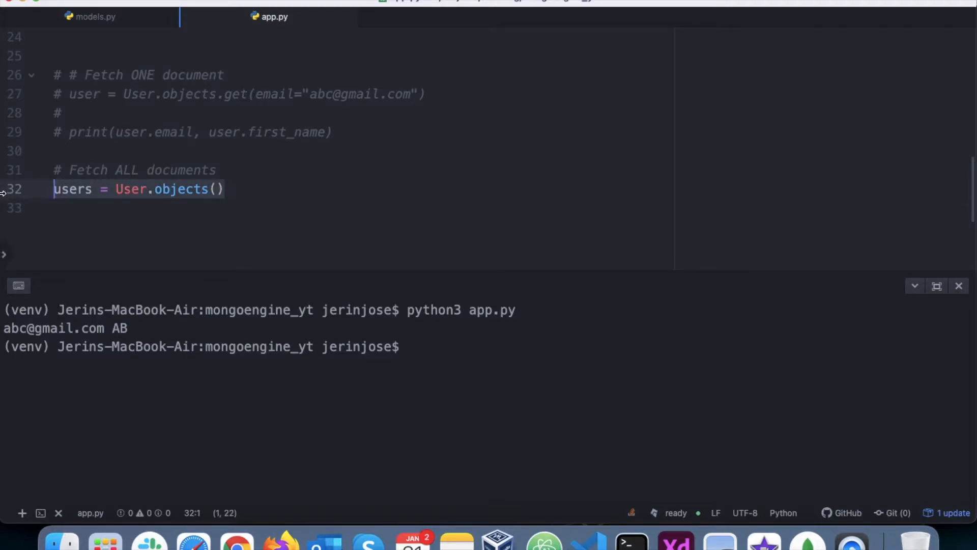
pyautogui.click(240, 189)
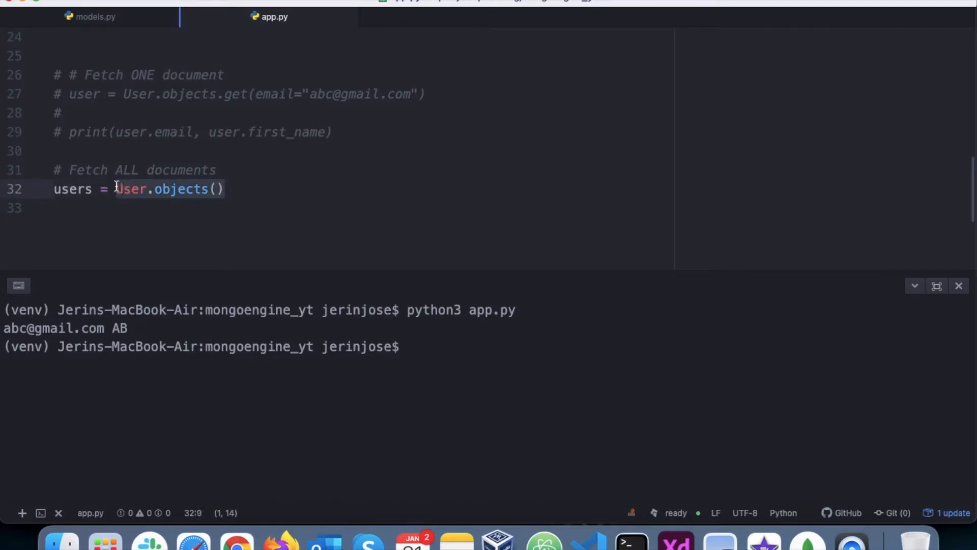
# Write a for loop over users that prints each user.email
pyautogui.click(72, 189)
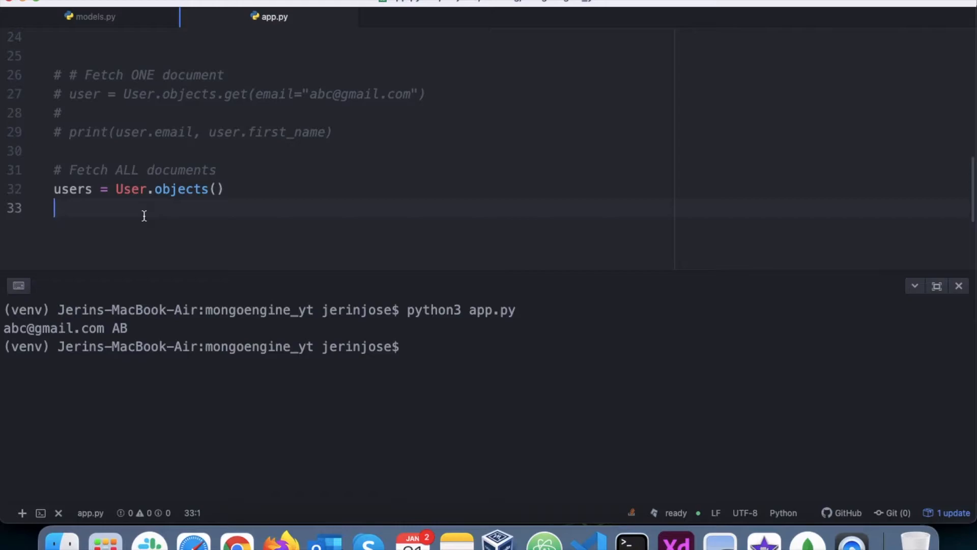
pyautogui.write('for')
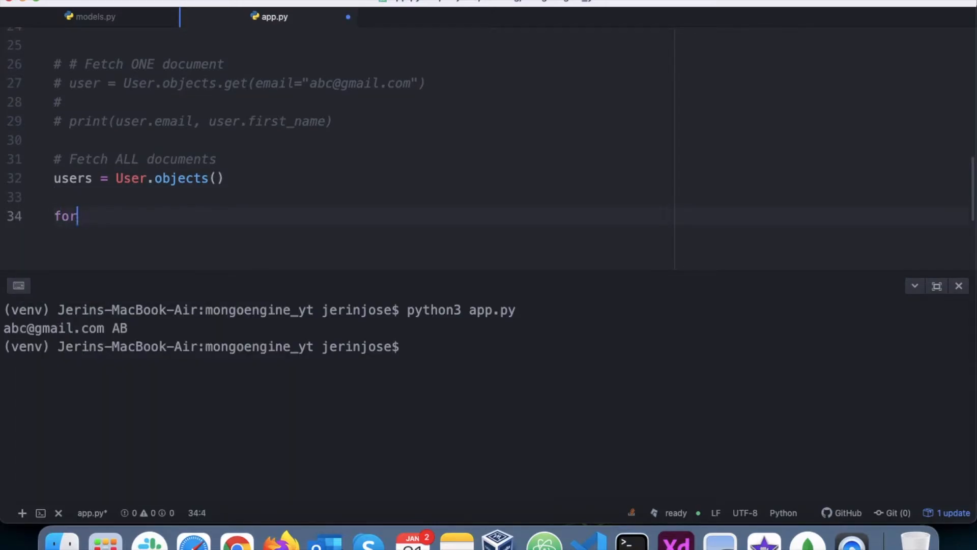
pyautogui.write('user in users:')
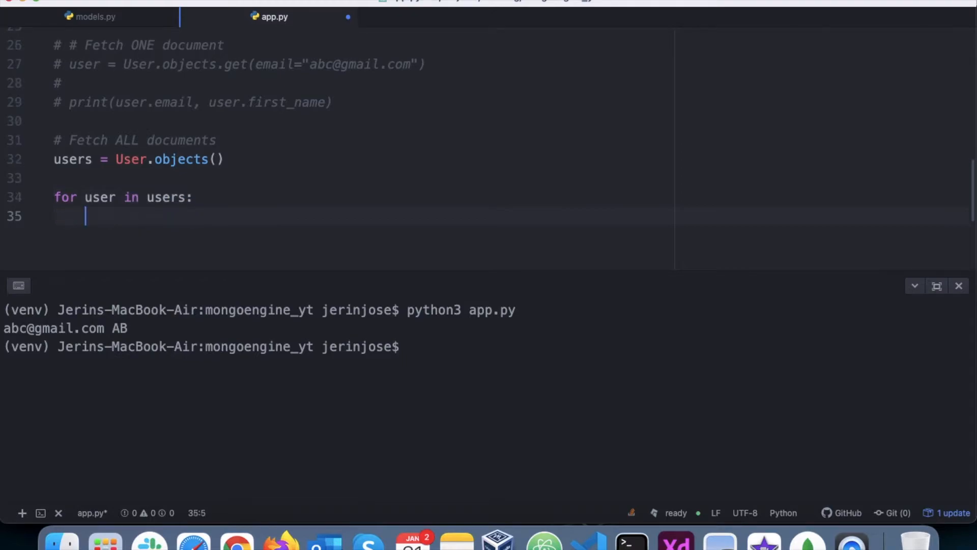
pyautogui.write('print(user.email')
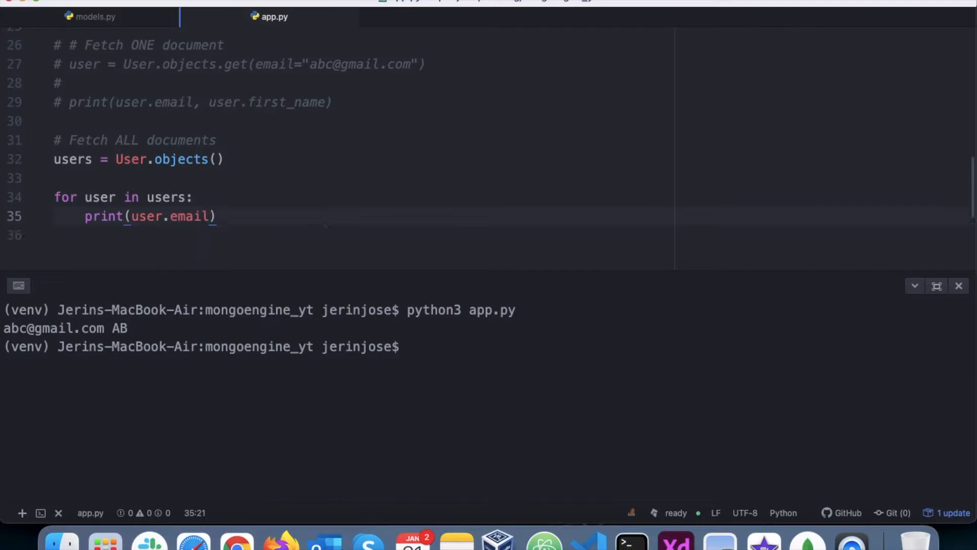
pyautogui.moveTo(399, 453)
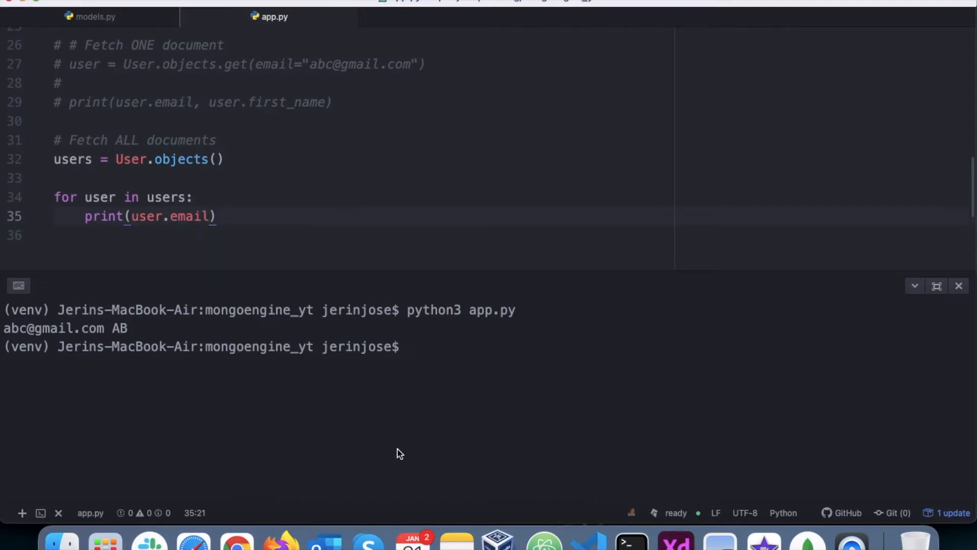
# Clear the terminal before rerunning python3 app.py
pyautogui.write('clear')
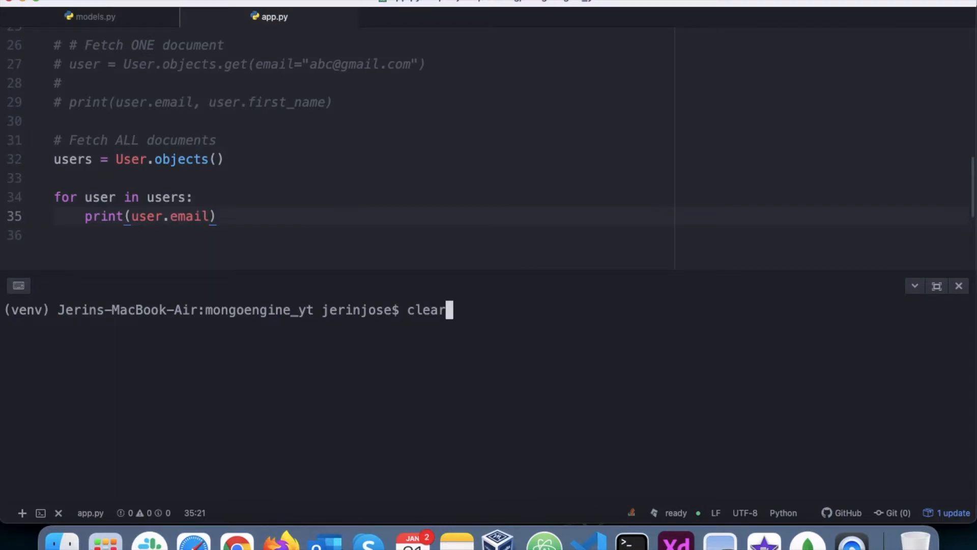
pyautogui.press('Return')
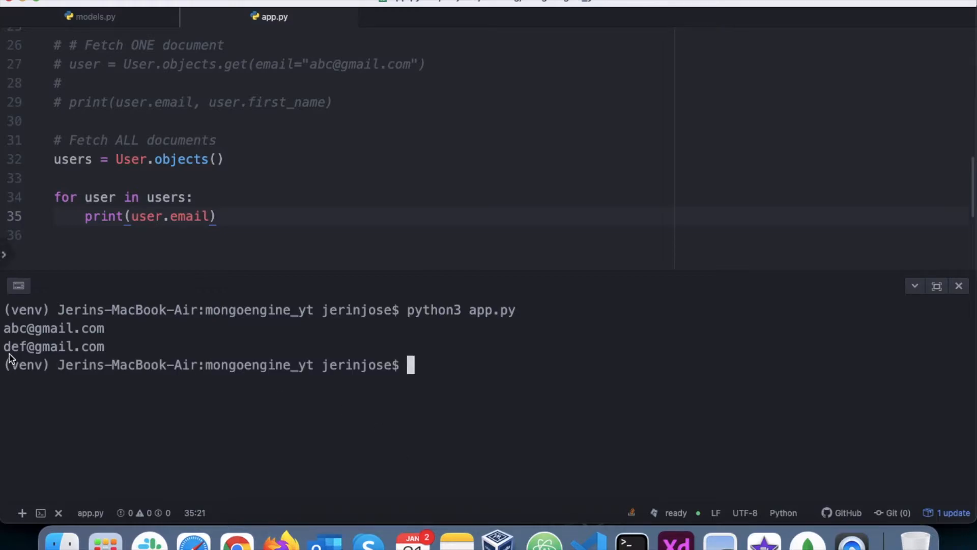
pyautogui.moveTo(91, 346)
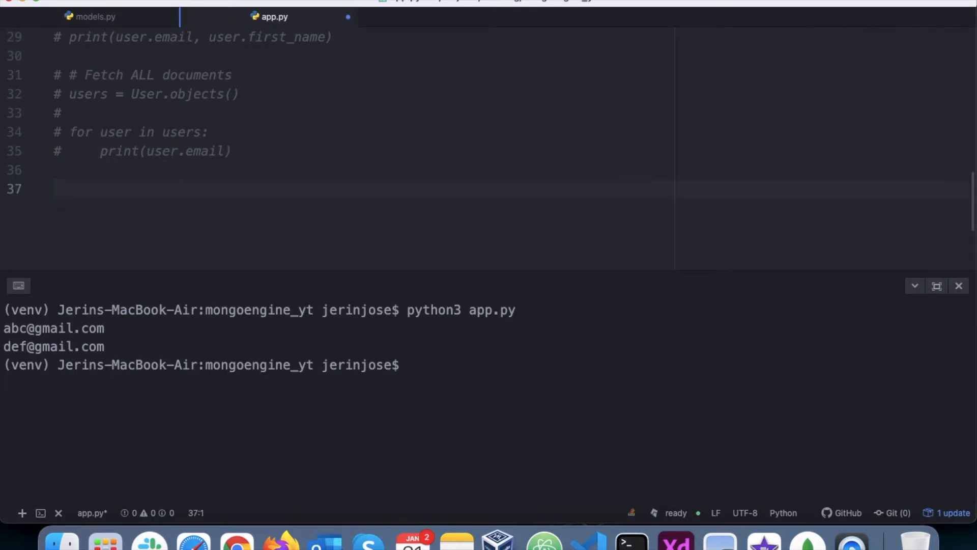
# Bring up the stored user documents in MongoDB Compass
pyautogui.click(56, 189)
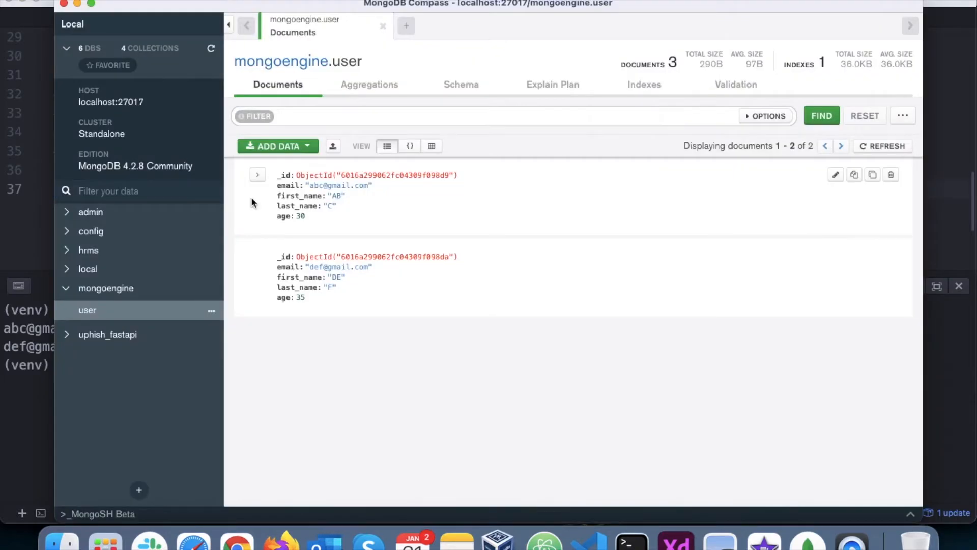
pyautogui.moveTo(305, 235)
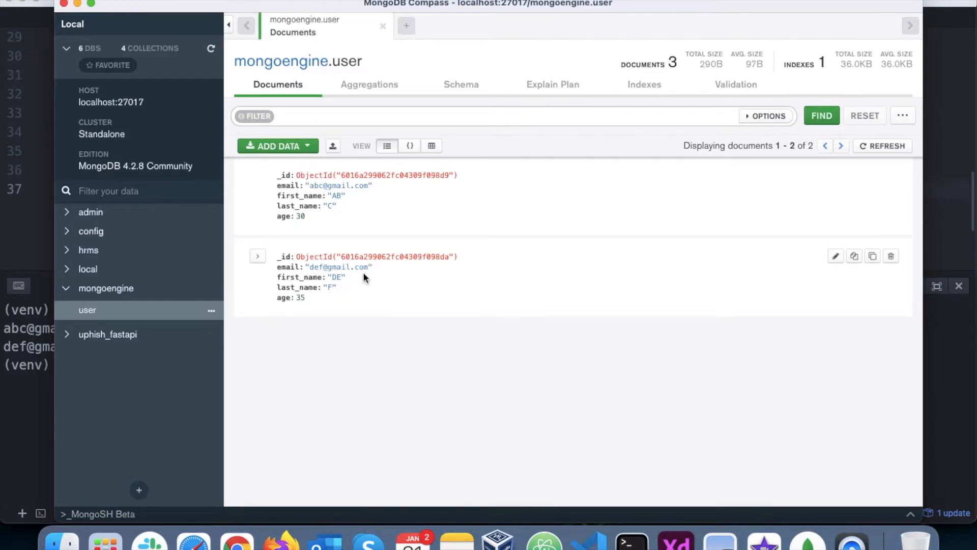
pyautogui.moveTo(358, 323)
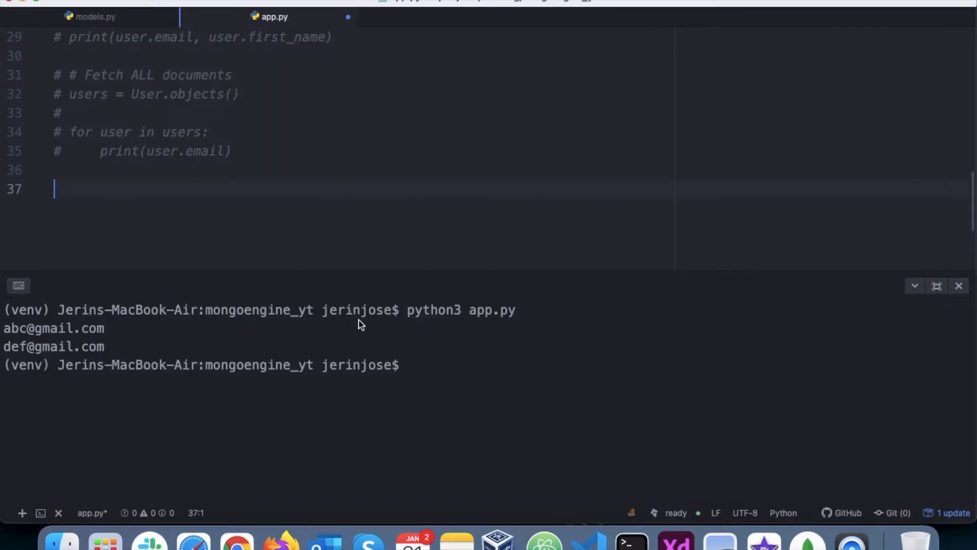
pyautogui.moveTo(79, 196)
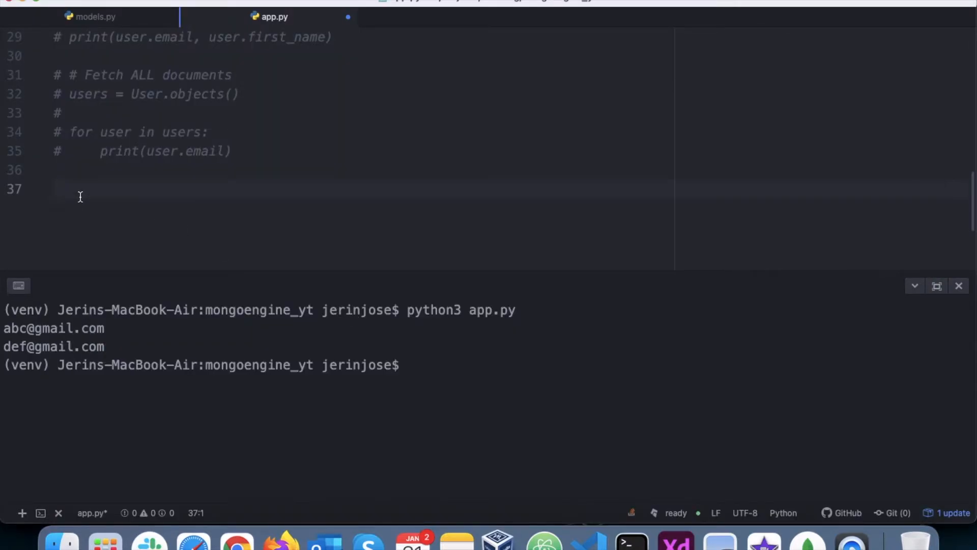
# Add a filtering comment and users = User.objects(age__lte=30)
pyautogui.click(79, 190)
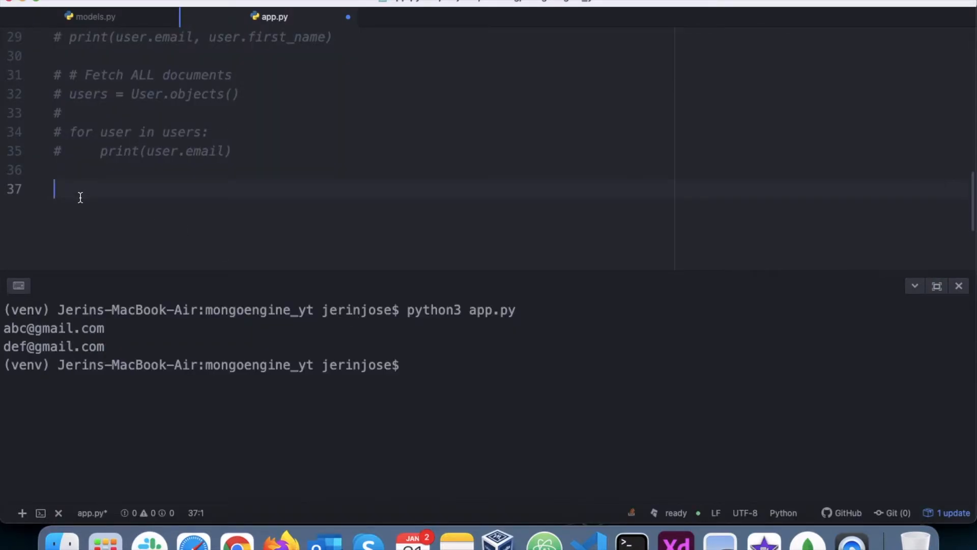
pyautogui.write('# Fetch documents by filtering')
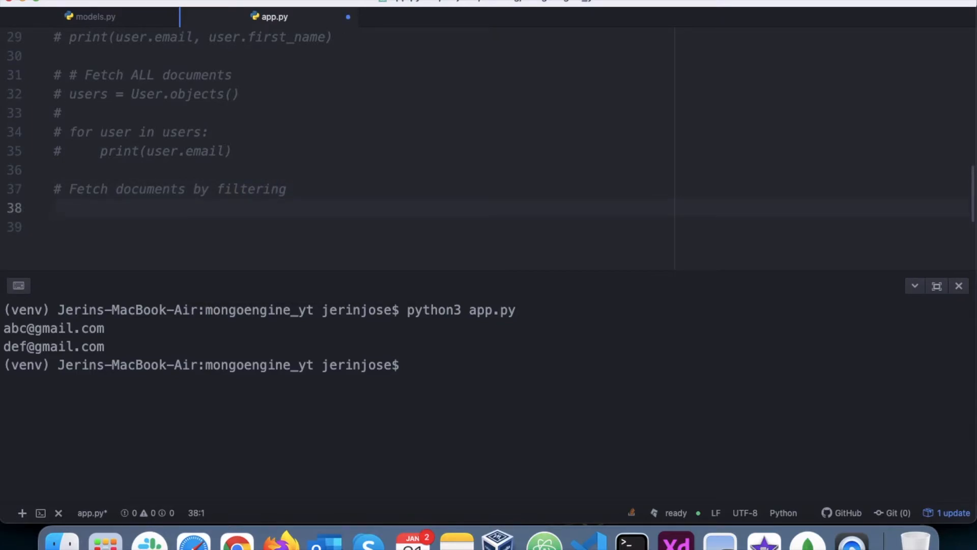
pyautogui.click(56, 208)
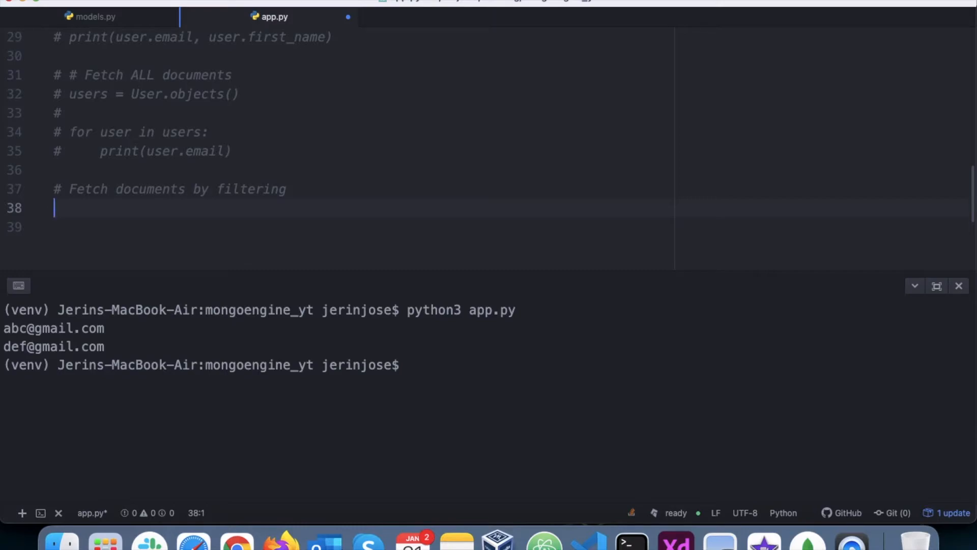
pyautogui.write('users = User.o')
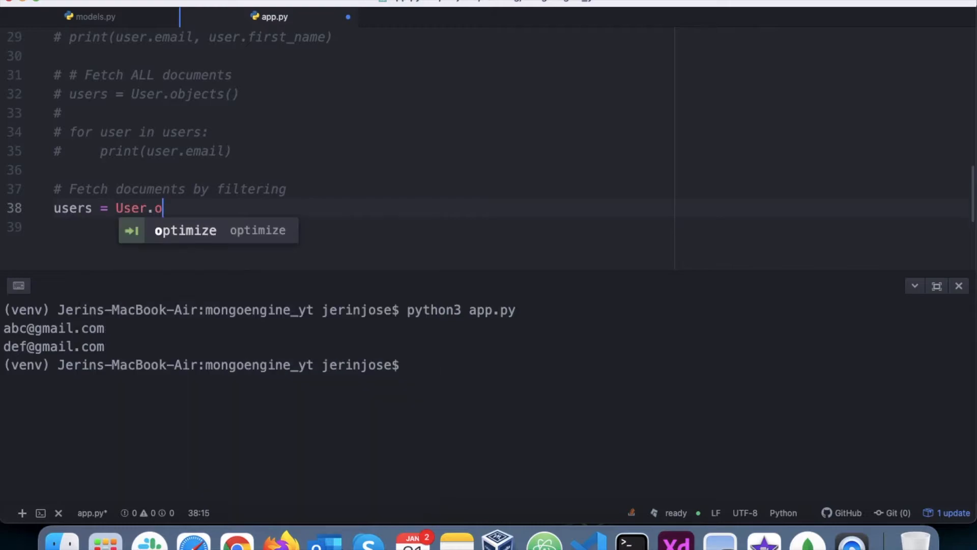
pyautogui.write('bjects()')
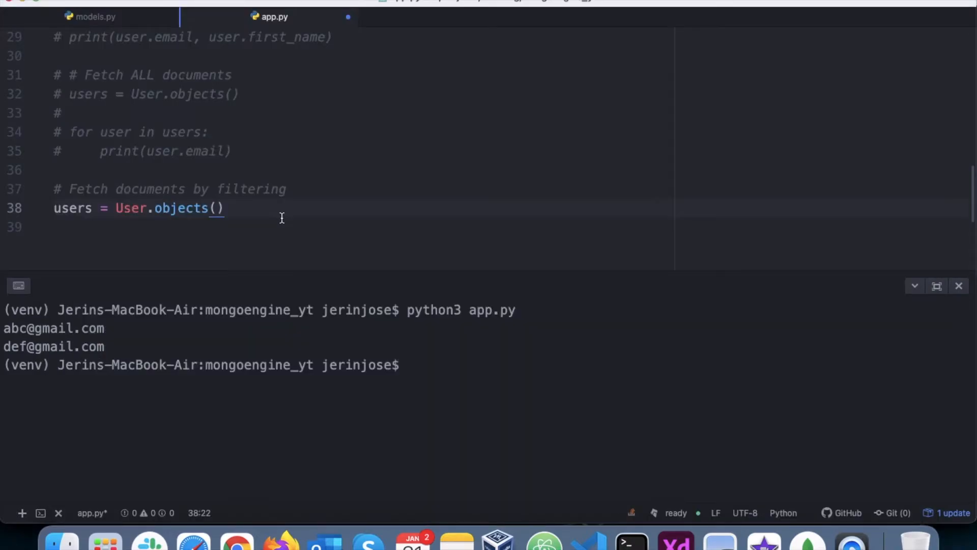
pyautogui.write('age')
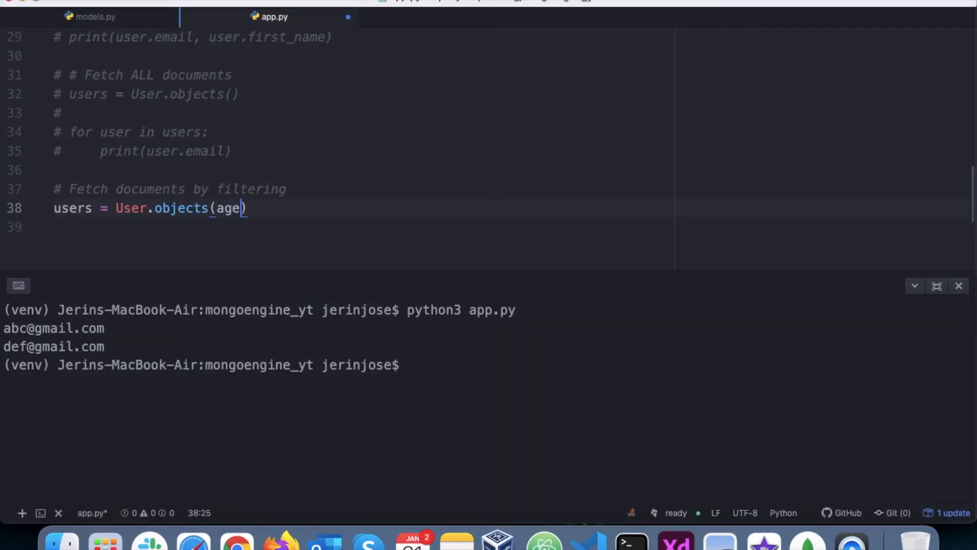
pyautogui.write('__')
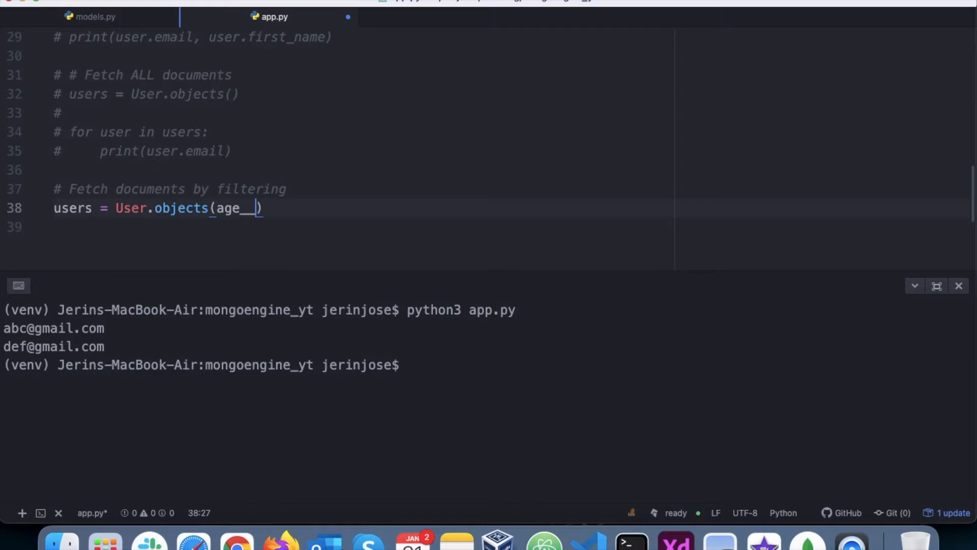
pyautogui.write('l')
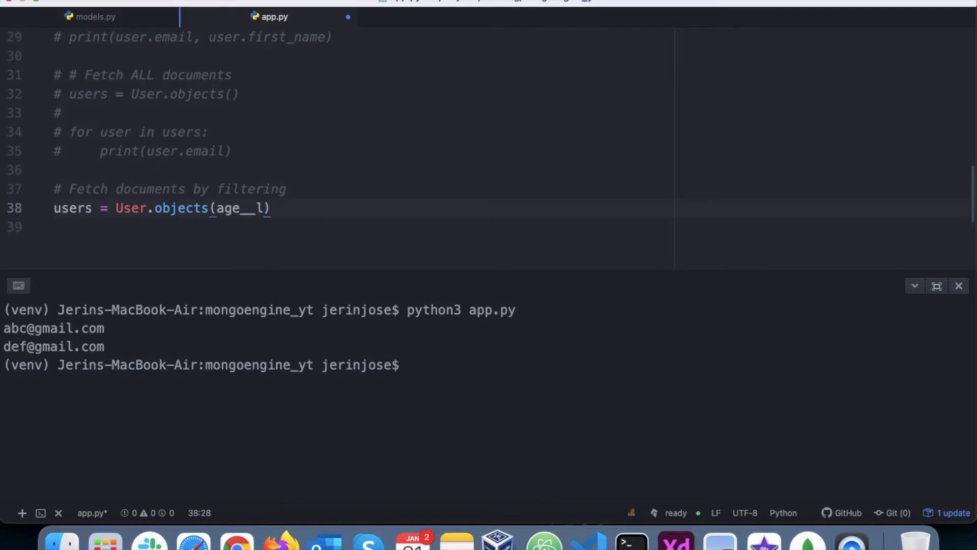
pyautogui.write('te')
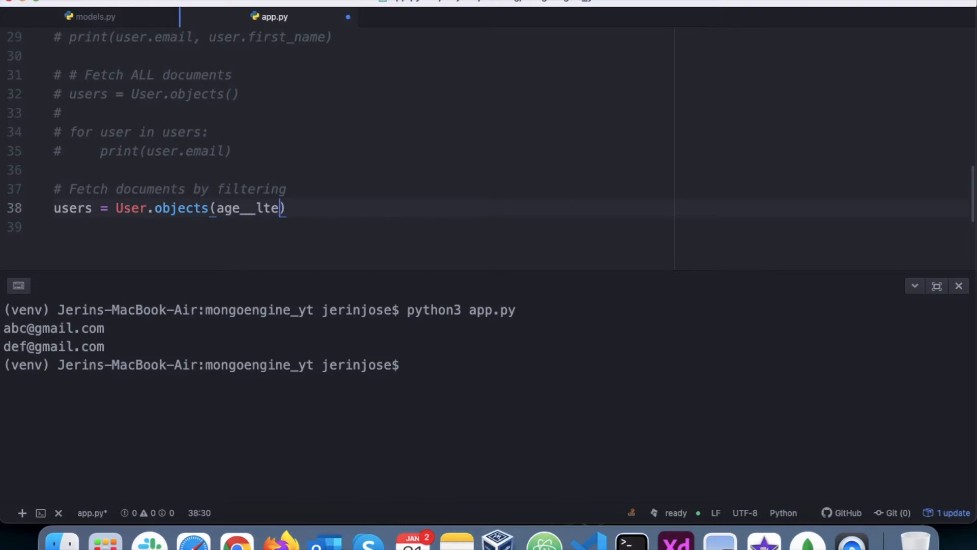
pyautogui.write('=30')
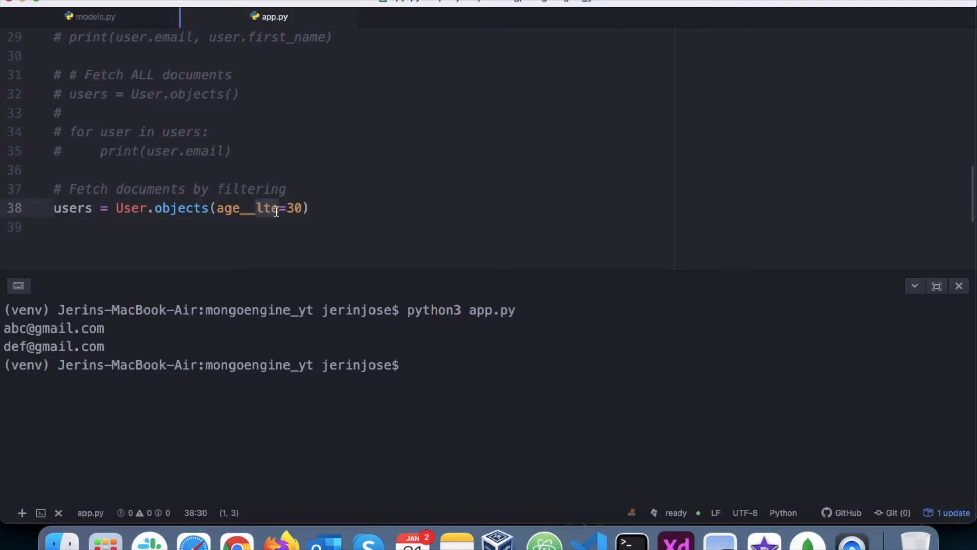
# Write a for loop printing user.email for each filtered user
pyautogui.press('enter')
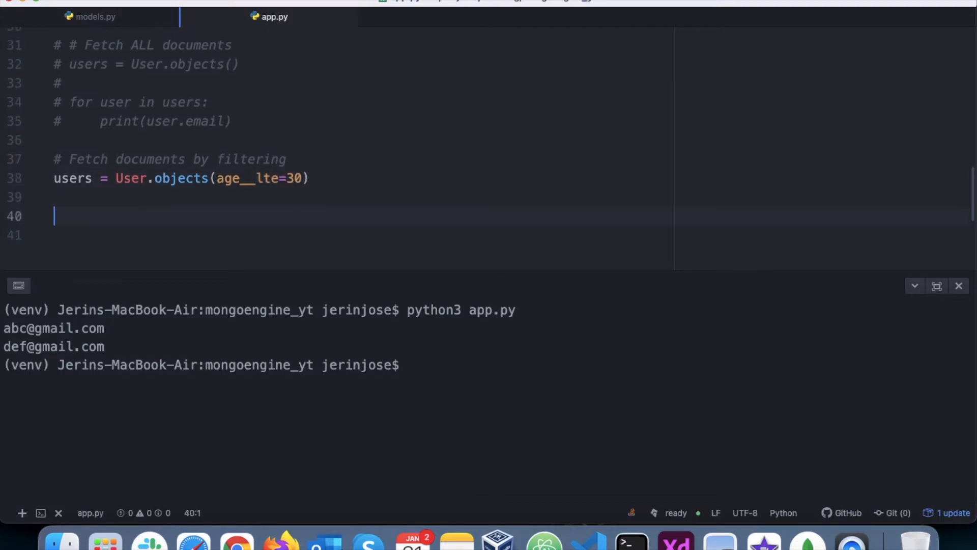
pyautogui.write('for user')
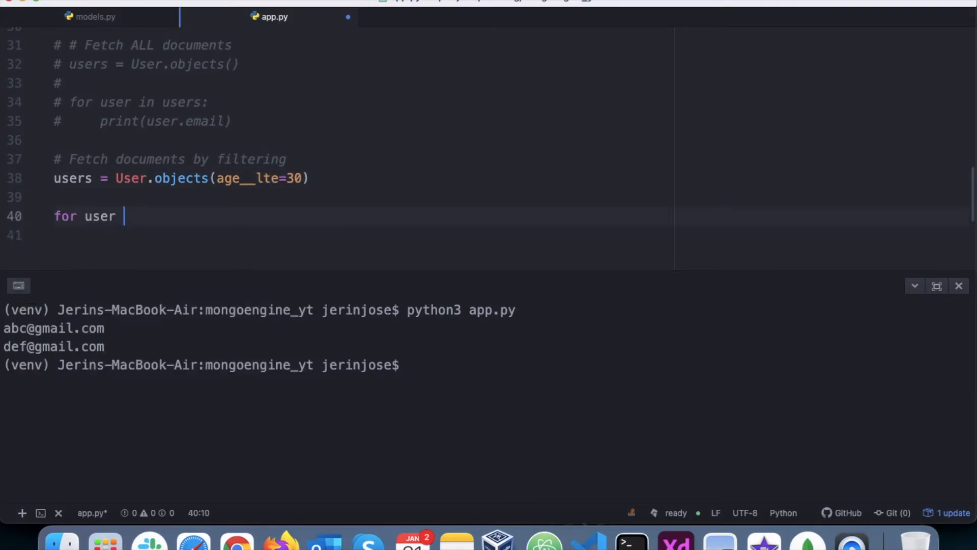
pyautogui.write('in')
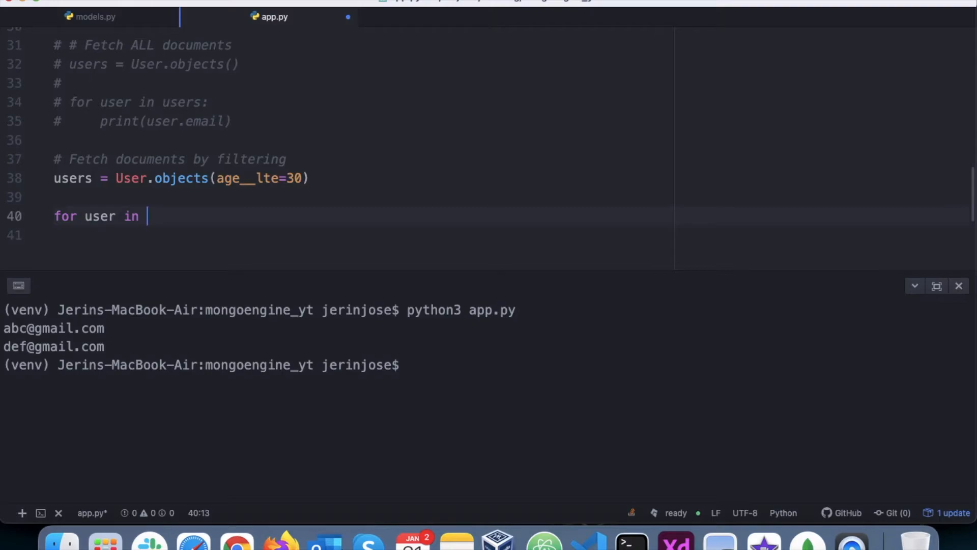
pyautogui.write('users:')
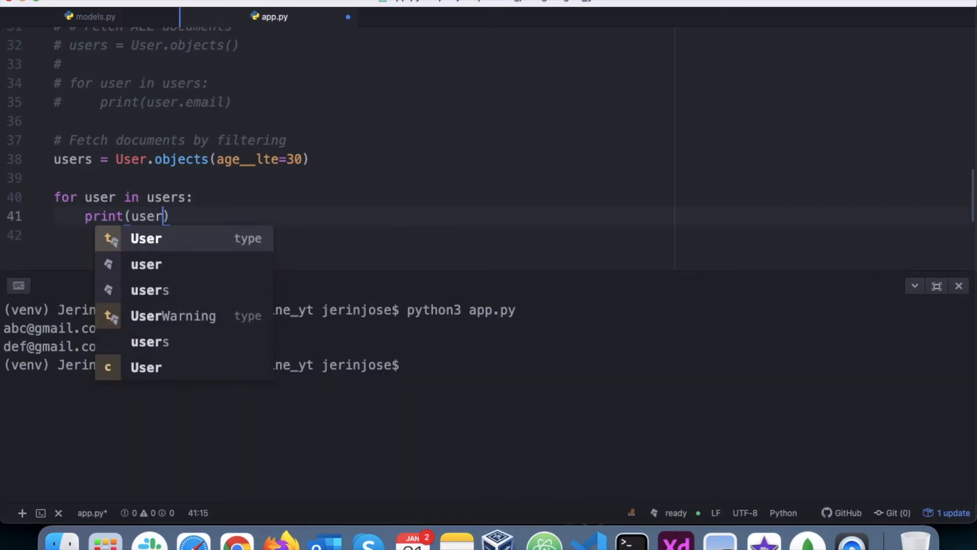
pyautogui.write('.email')
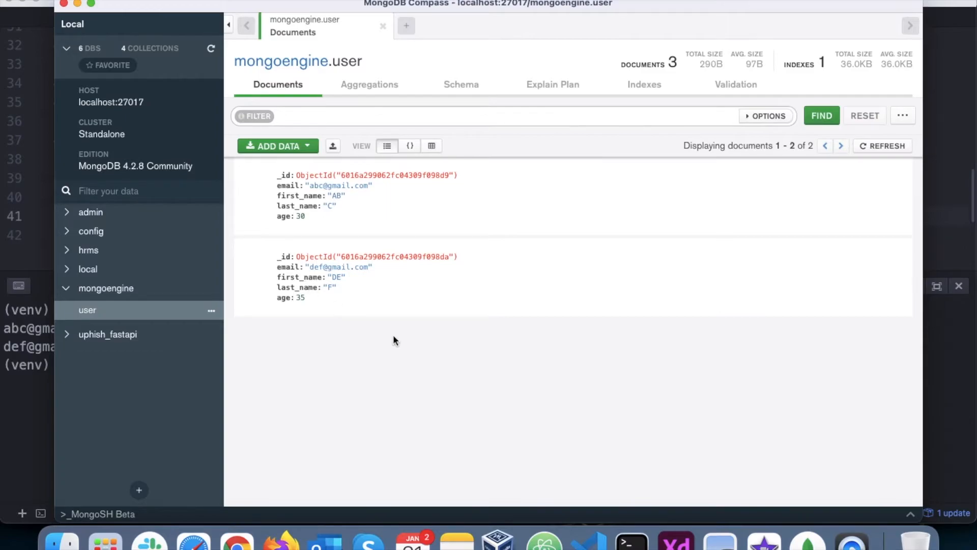
pyautogui.moveTo(311, 221)
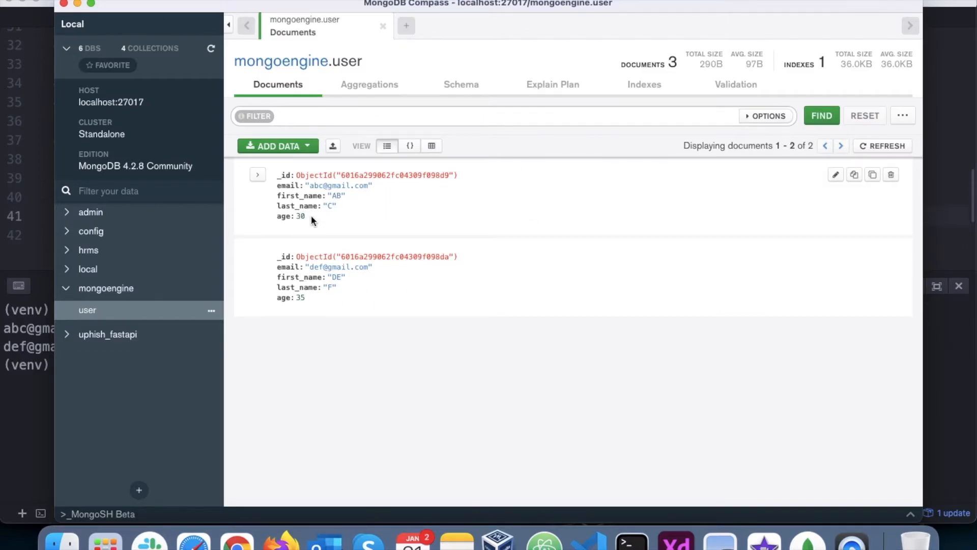
pyautogui.moveTo(320, 195)
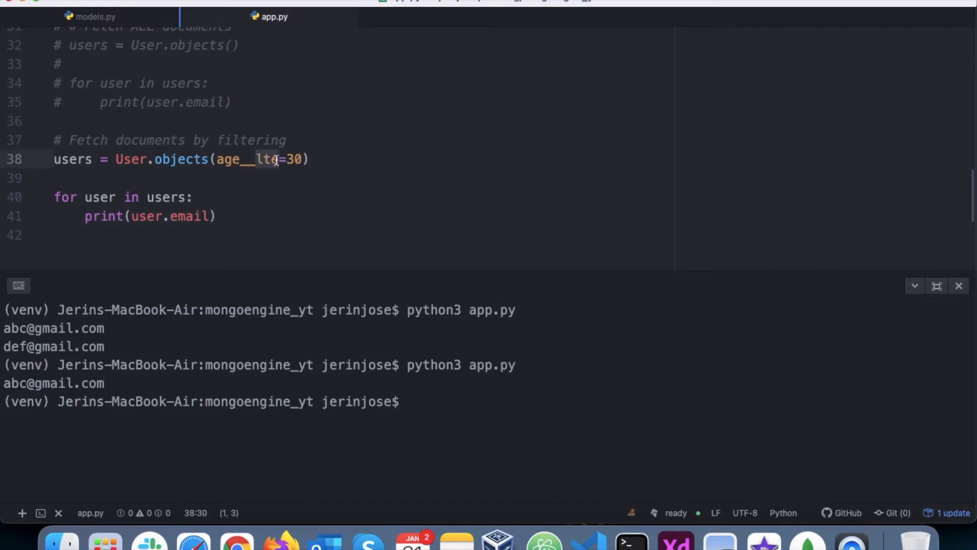
# Change the filter operator from age__lte to age__gt=30
pyautogui.click(240, 215)
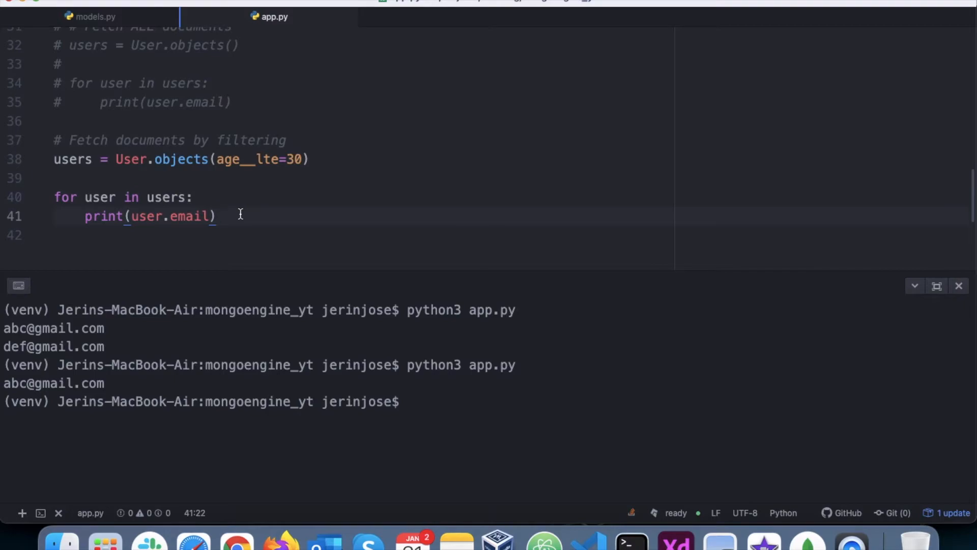
pyautogui.click(261, 159)
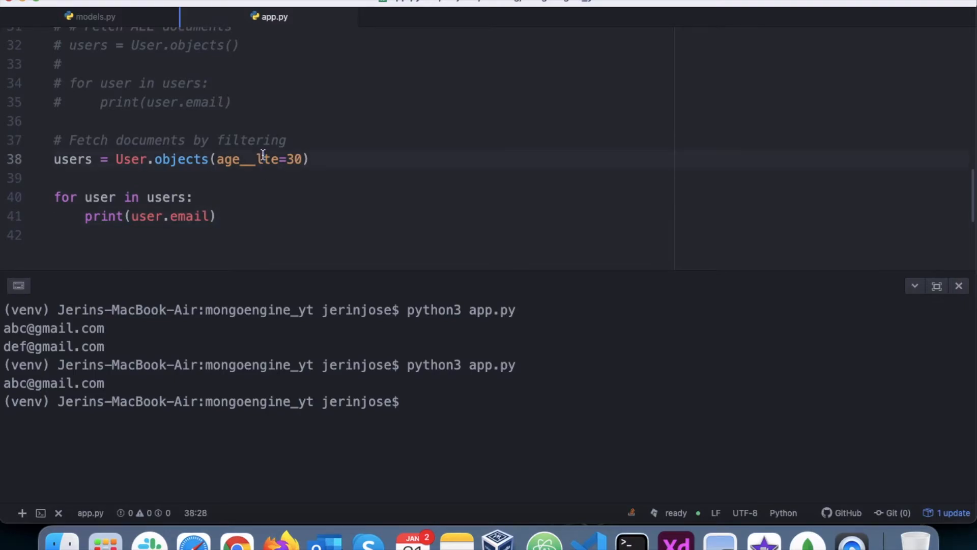
pyautogui.write('gt')
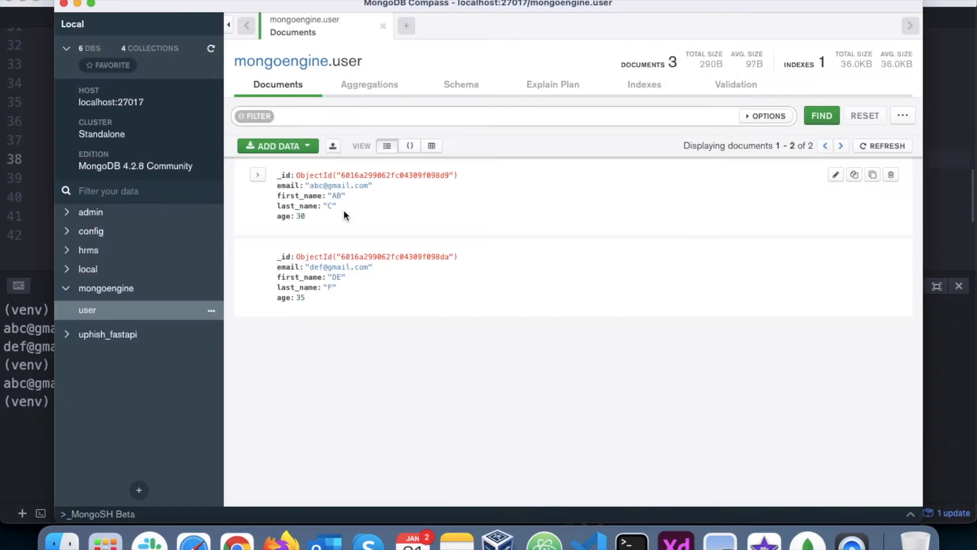
pyautogui.moveTo(302, 288)
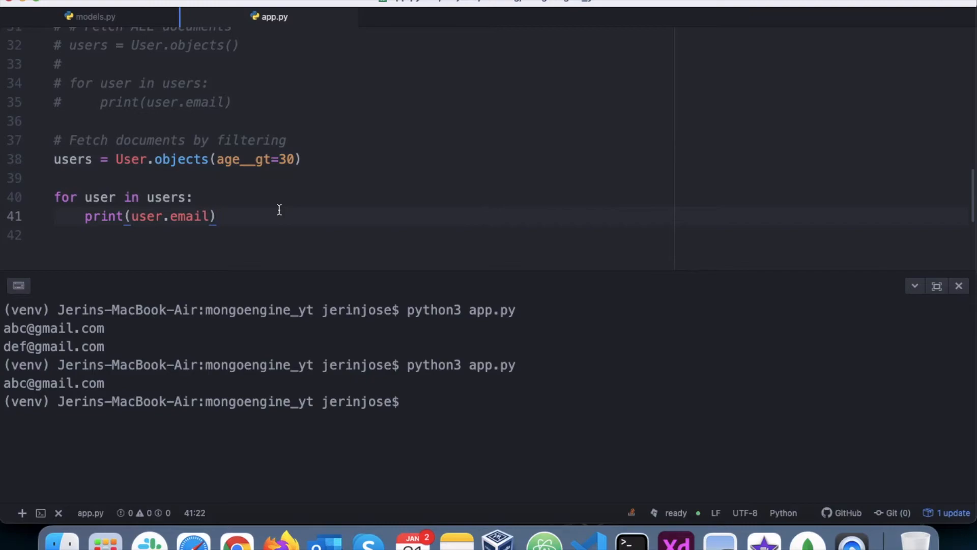
# Rerun app.py from the terminal and return focus to the code
pyautogui.click(216, 216)
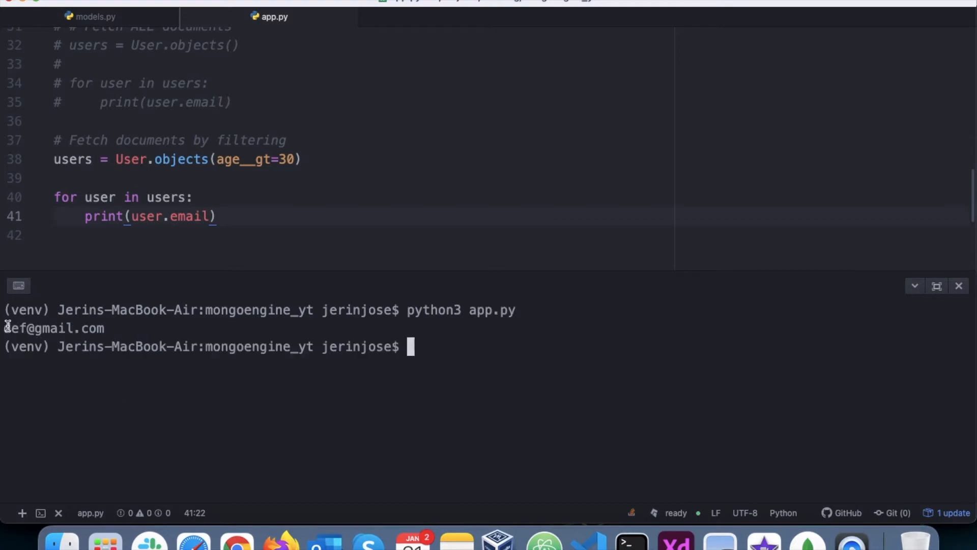
pyautogui.doubleClick(53, 328)
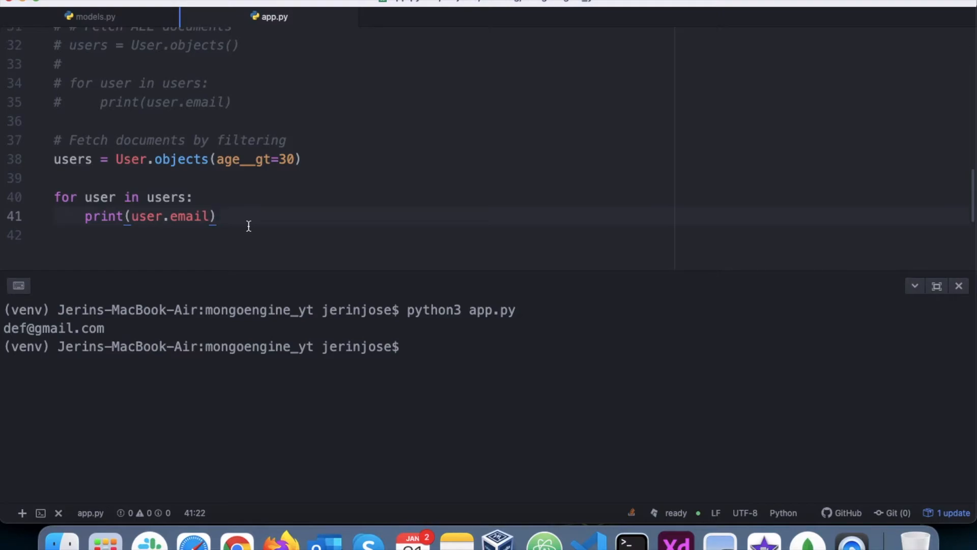
pyautogui.click(218, 216)
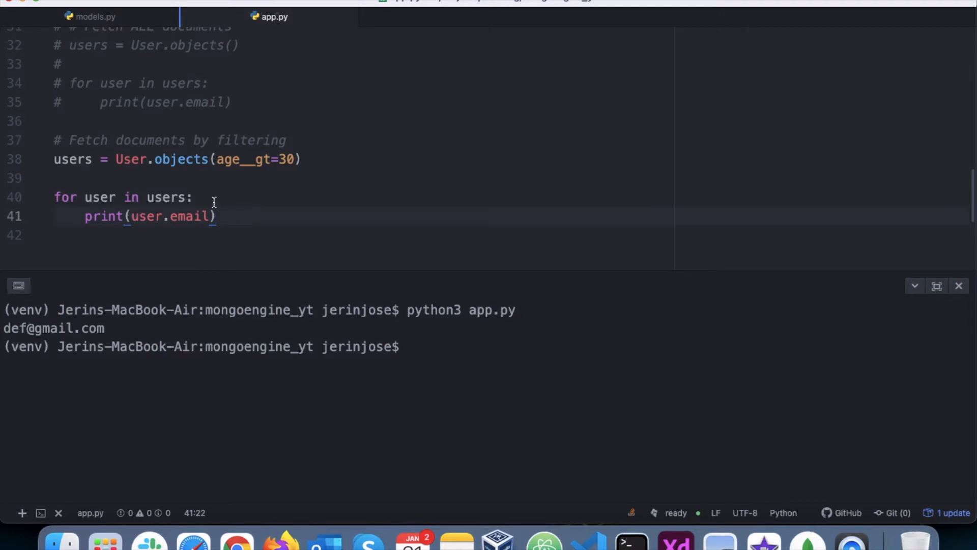
pyautogui.moveTo(248, 217)
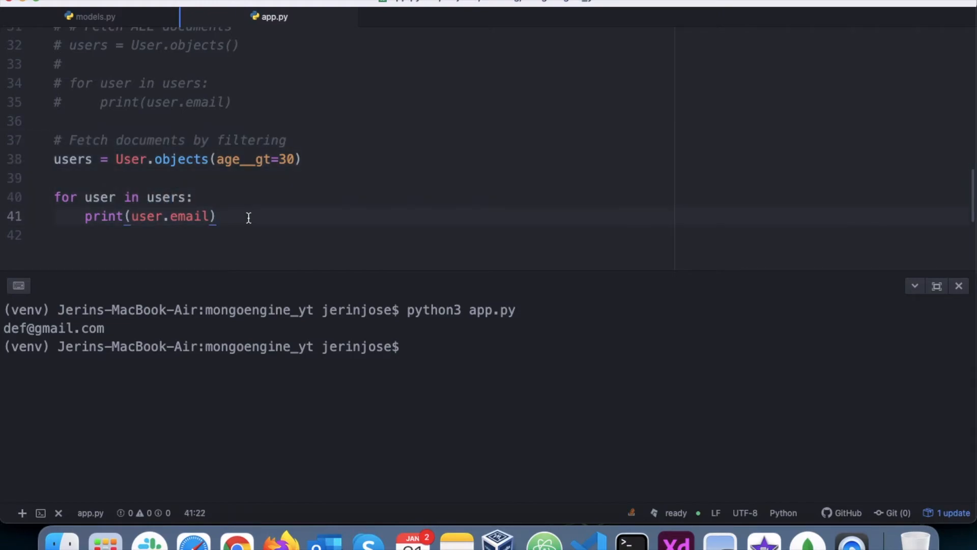
pyautogui.moveTo(152, 534)
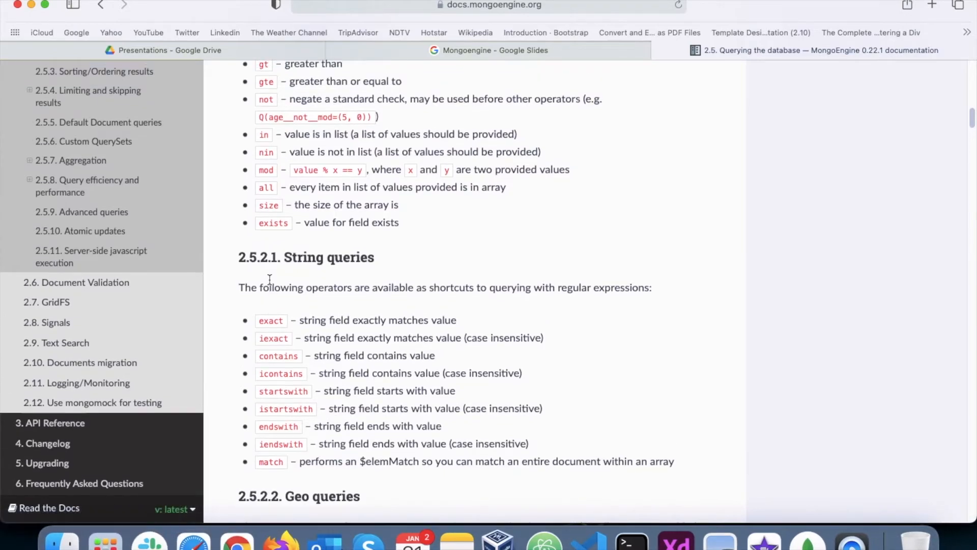
# Scroll the MongoEngine querying docs, highlighting the gte and exact operators
pyautogui.scroll(3)
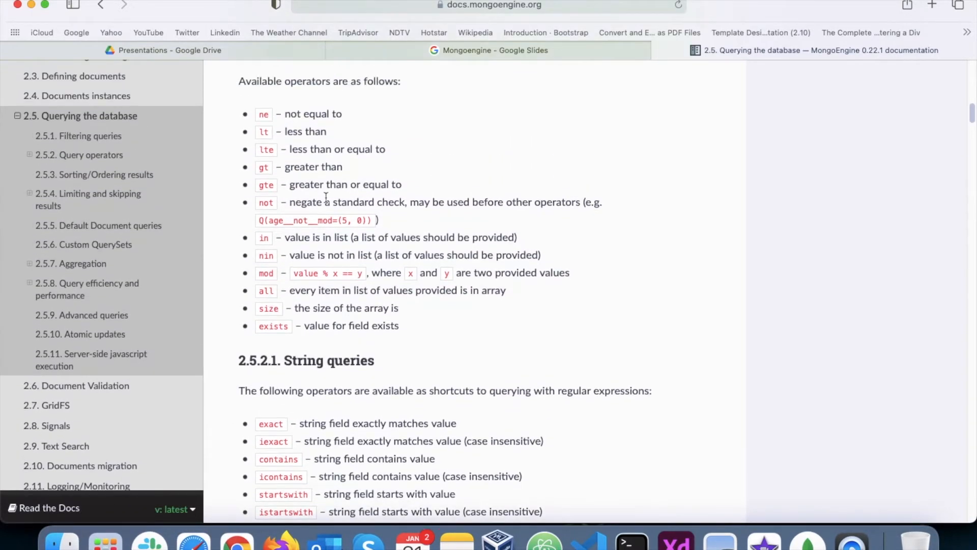
pyautogui.moveTo(314, 124)
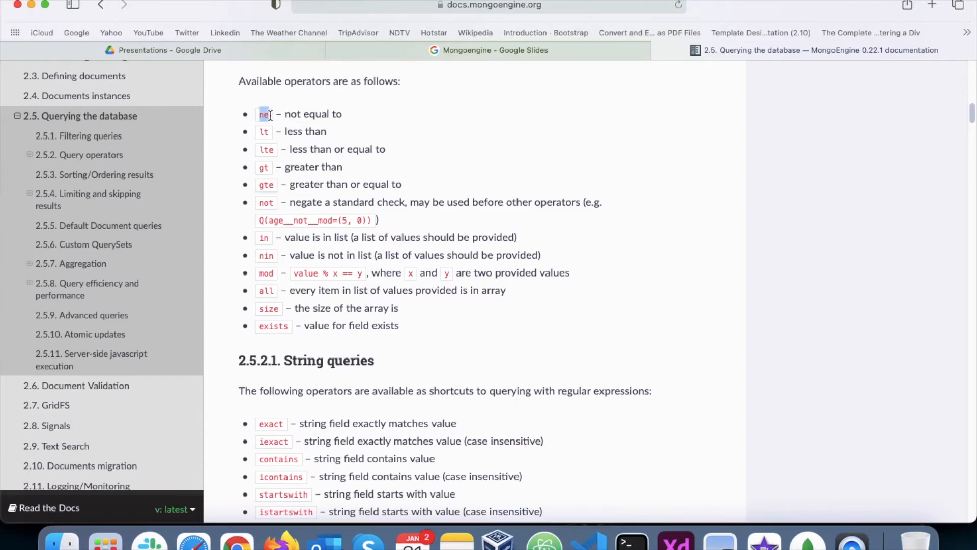
pyautogui.moveTo(261, 143)
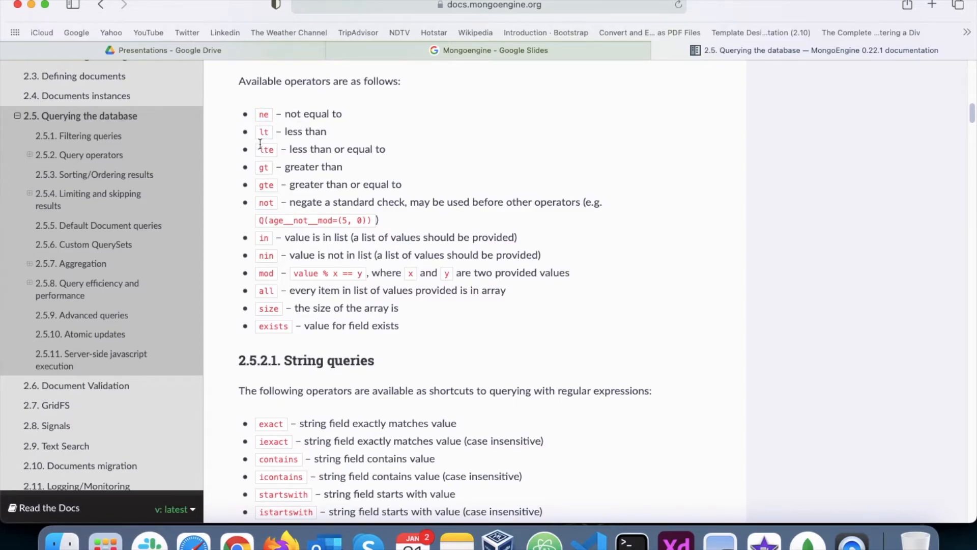
pyautogui.doubleClick(265, 184)
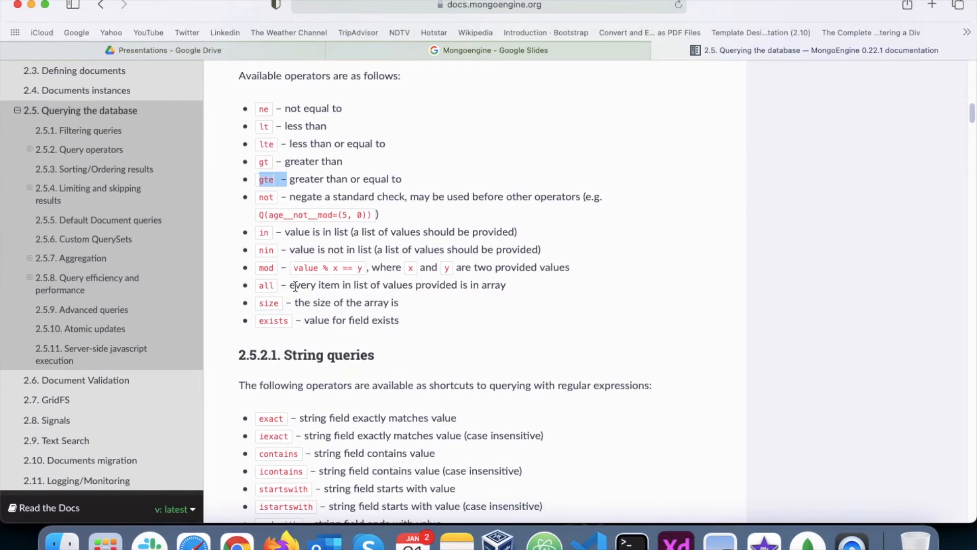
pyautogui.scroll(-3)
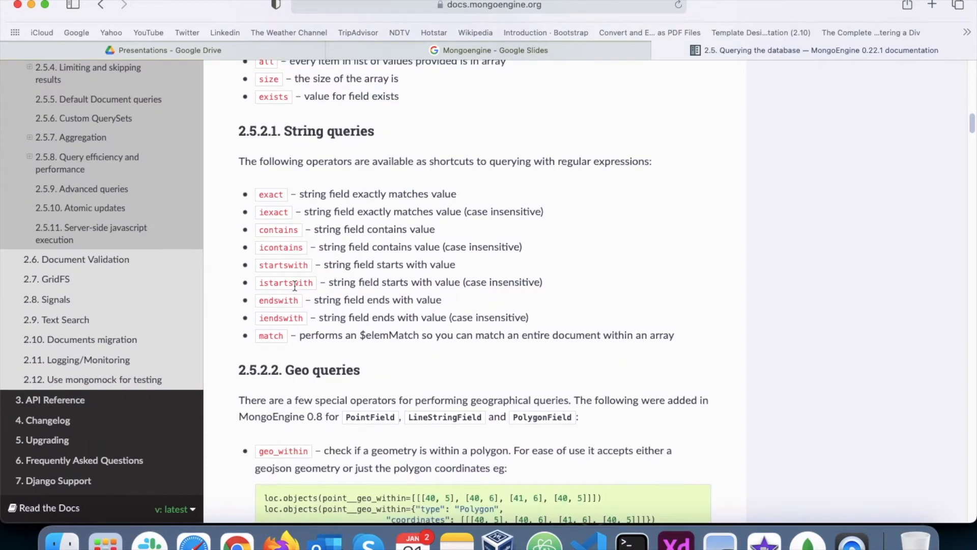
pyautogui.moveTo(290, 205)
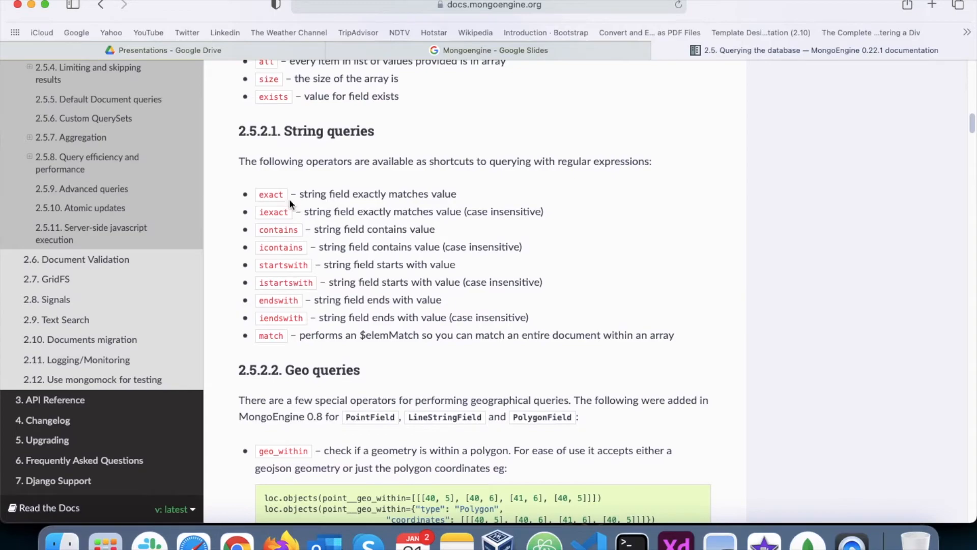
pyautogui.doubleClick(271, 194)
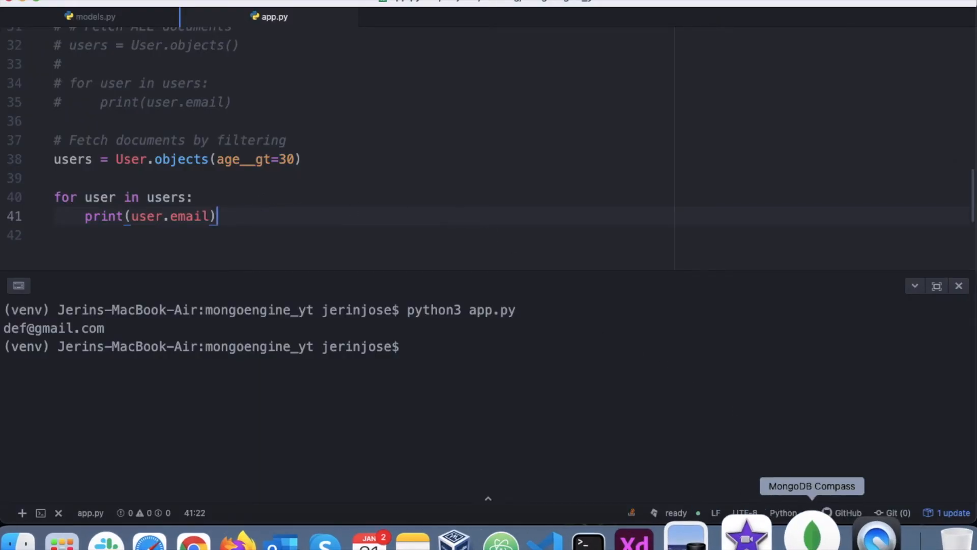
# Switch to MongoDB Compass and check the first user's first_name value
pyautogui.click(811, 534)
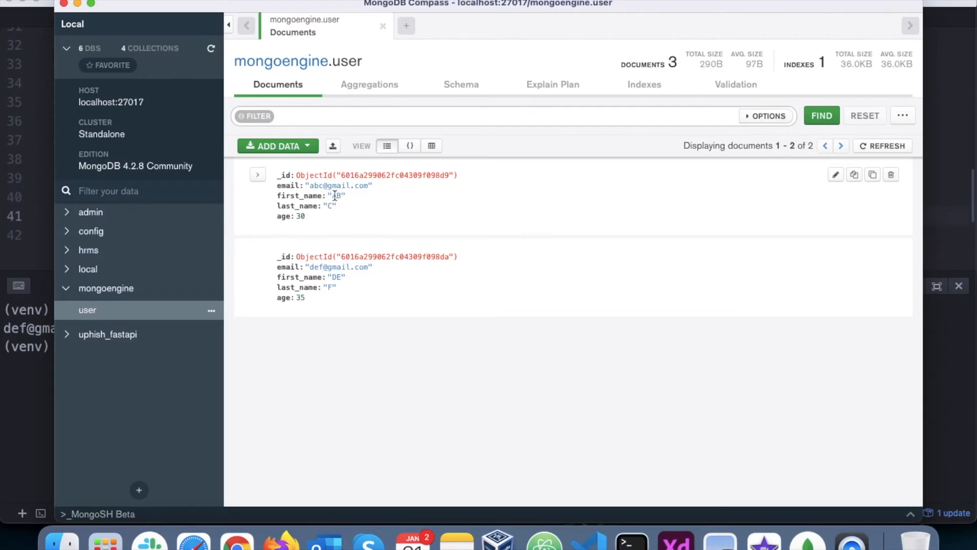
pyautogui.click(835, 174)
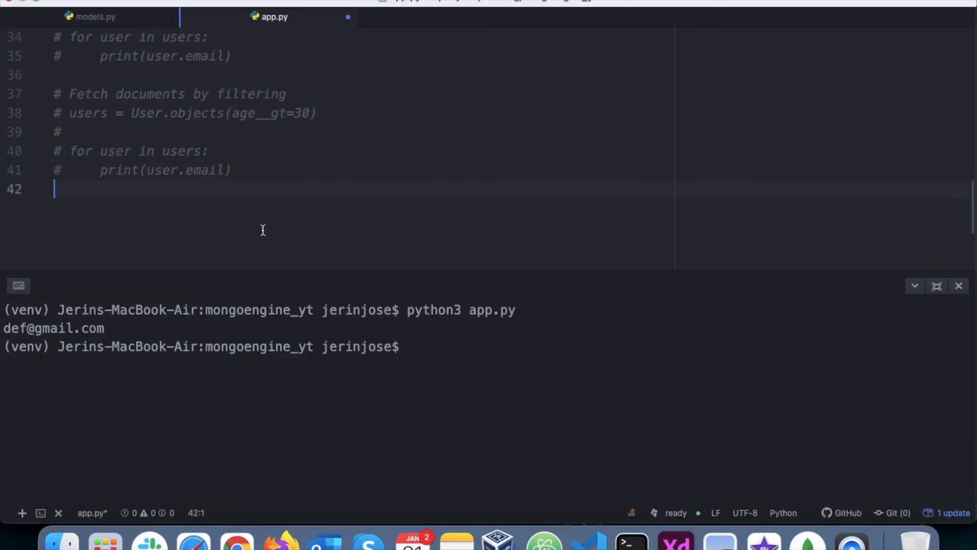
# Write the query users = User.objects(first_name__exact="AB")
pyautogui.write('user')
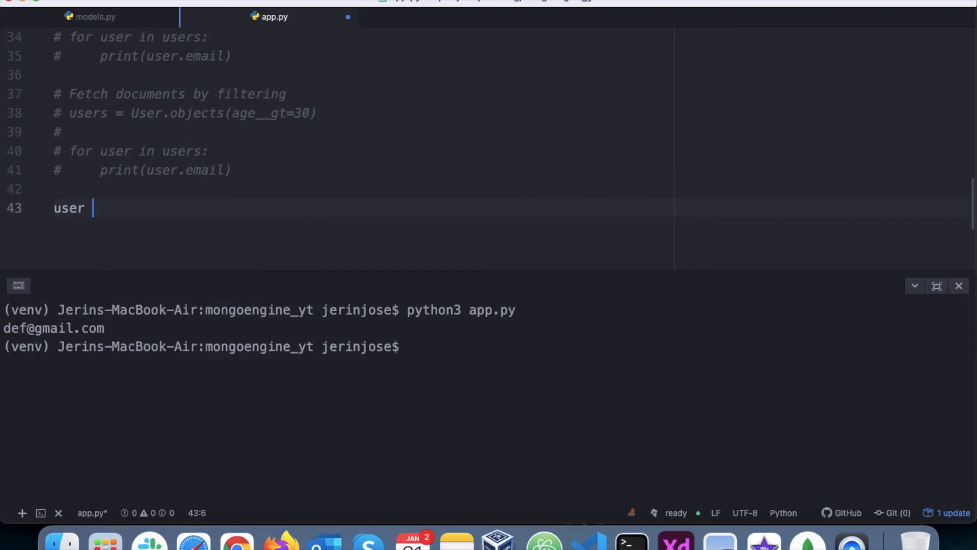
pyautogui.write('= User')
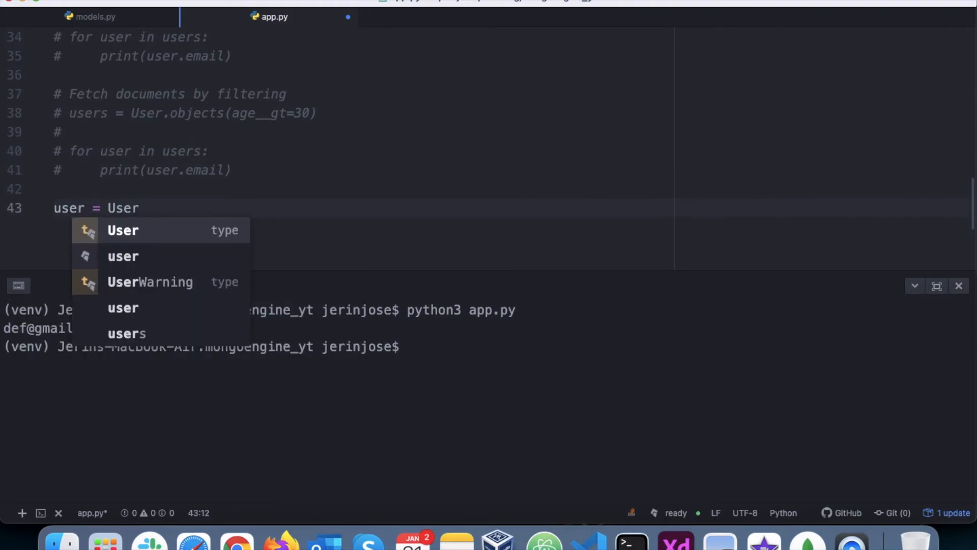
pyautogui.write('.objects')
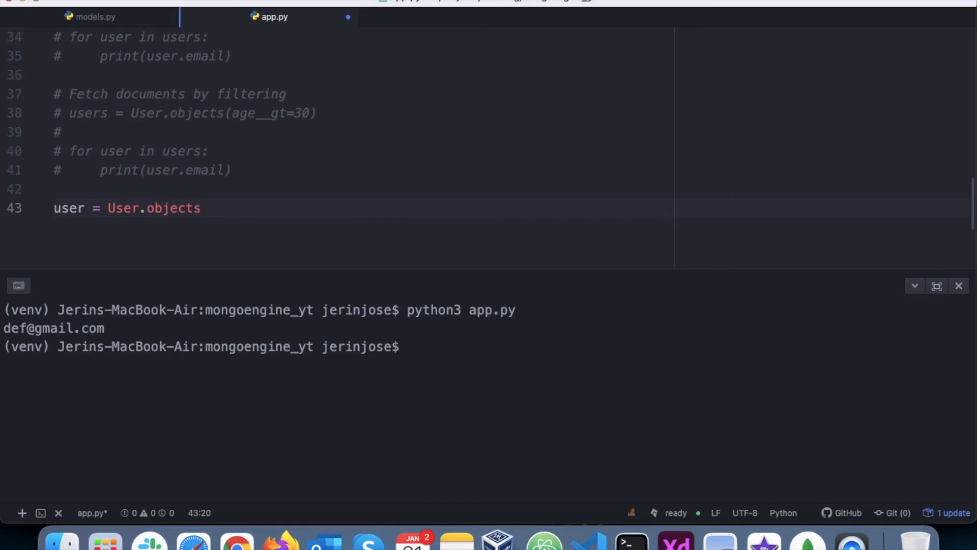
pyautogui.write('()')
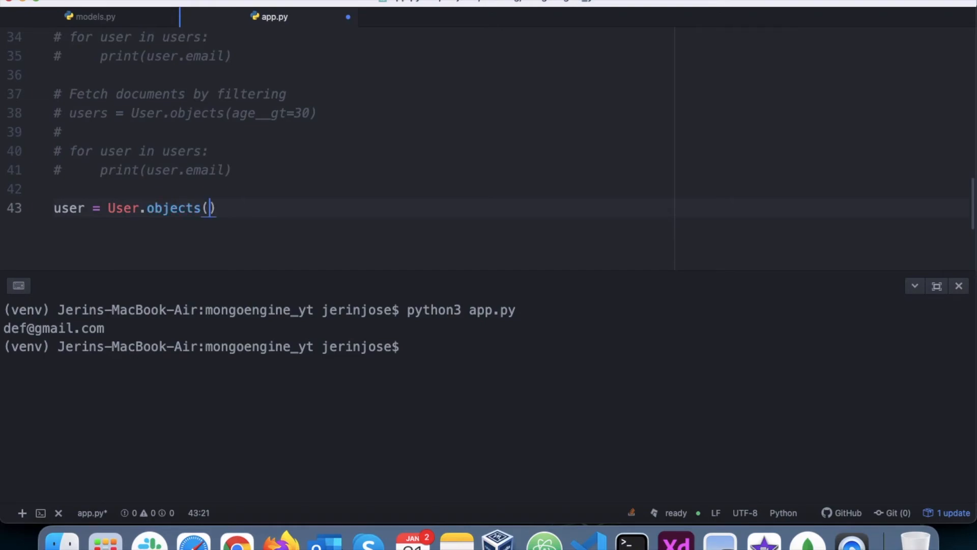
pyautogui.write('first_name__')
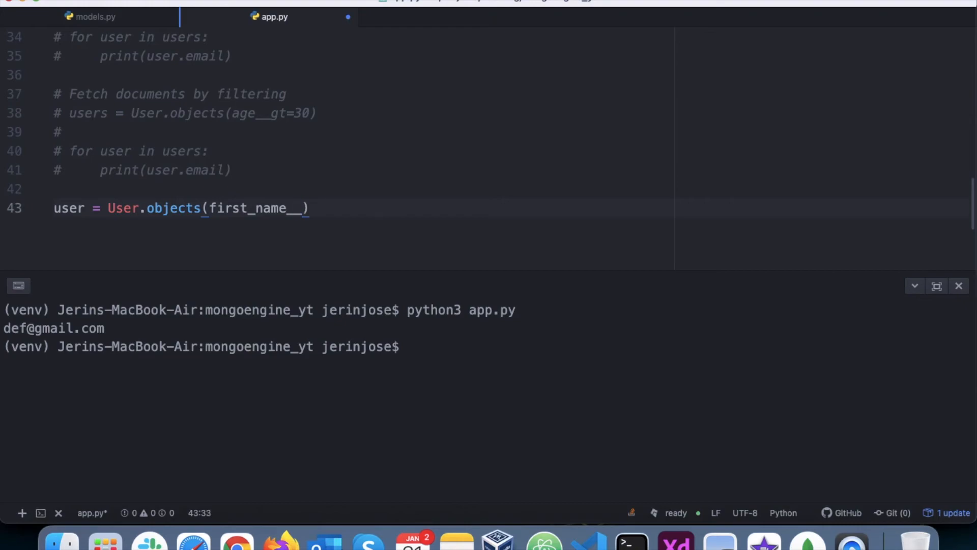
pyautogui.write('exact=')
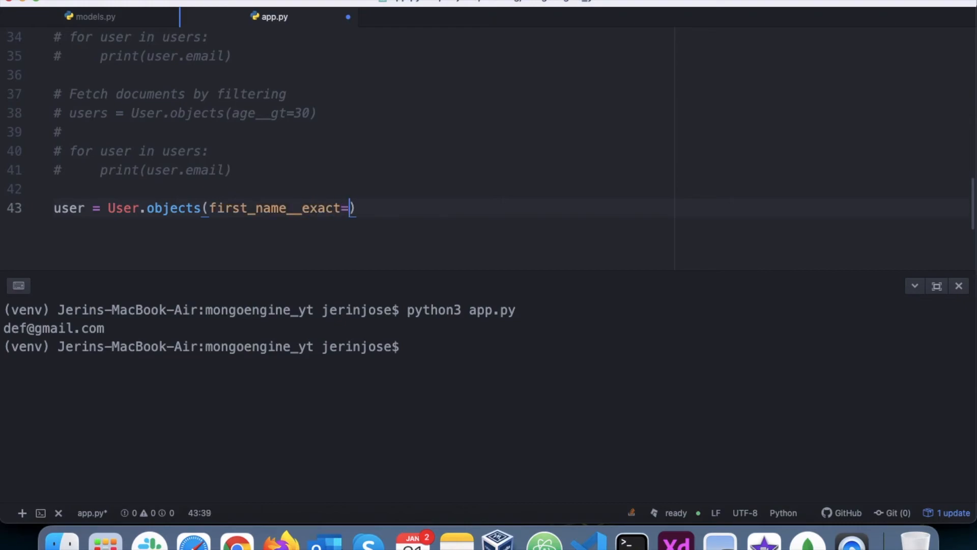
pyautogui.write('"AB"')
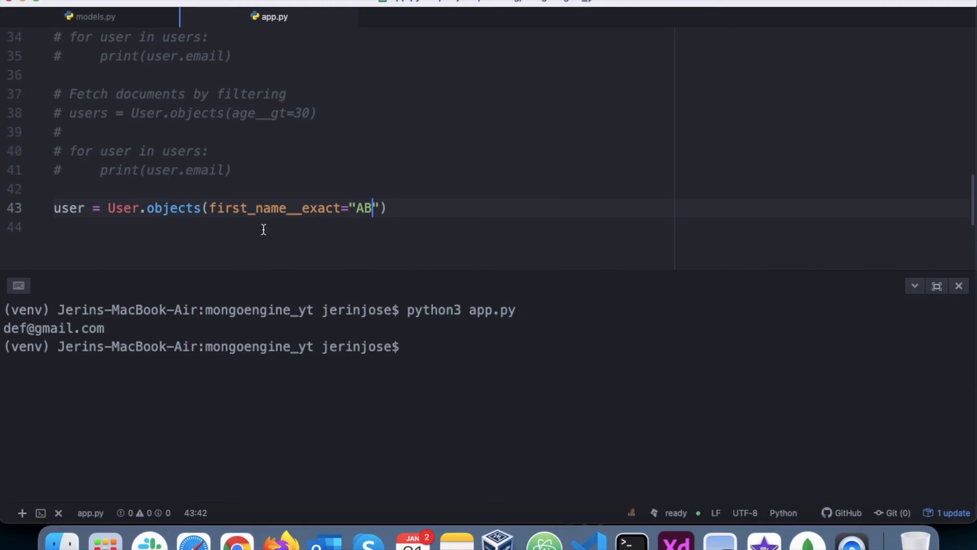
pyautogui.write('s')
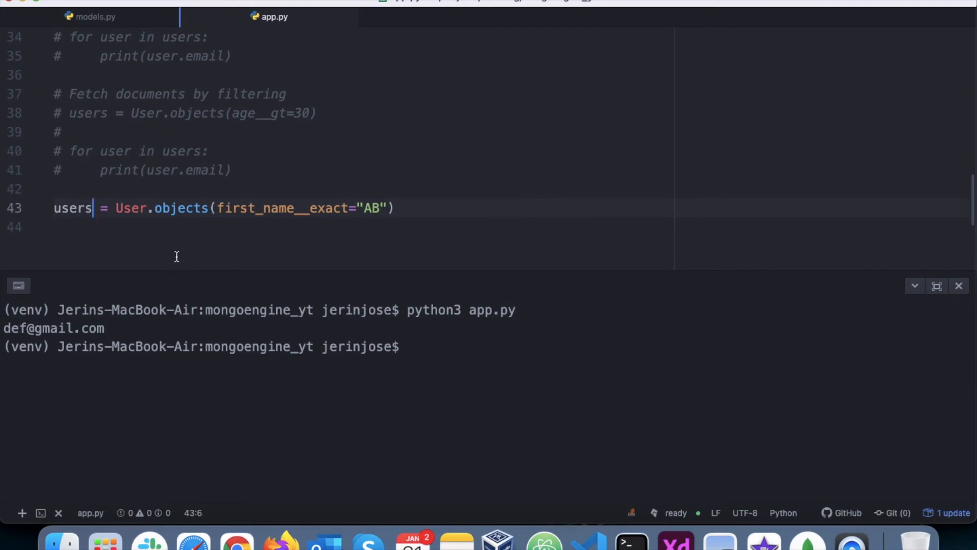
# Add a for loop over users printing user.email, then clear the terminal
pyautogui.write('for user')
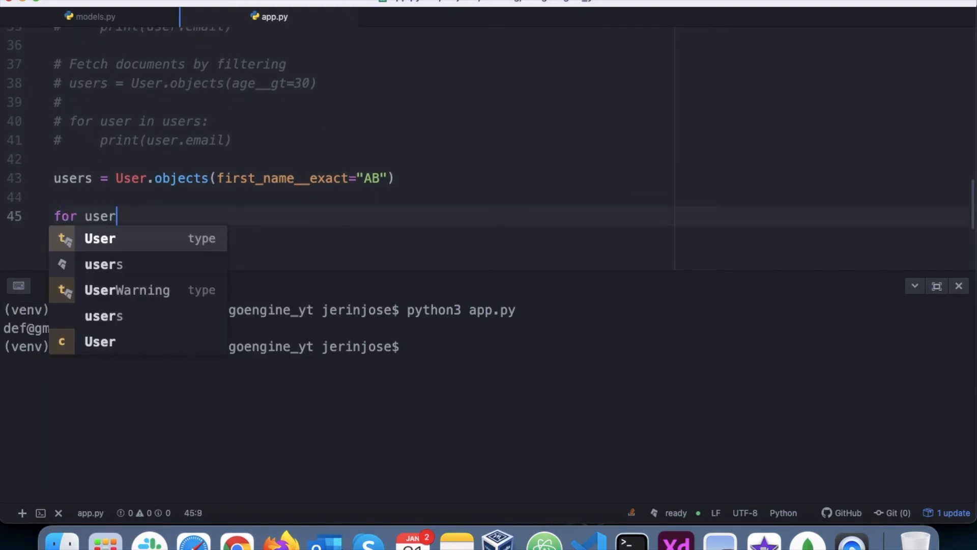
pyautogui.write('in users:')
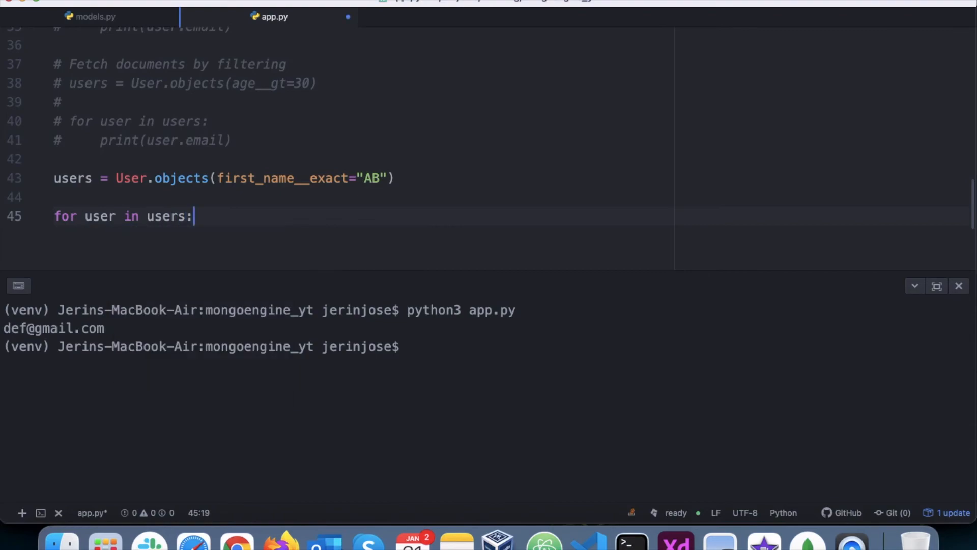
pyautogui.write('print(')
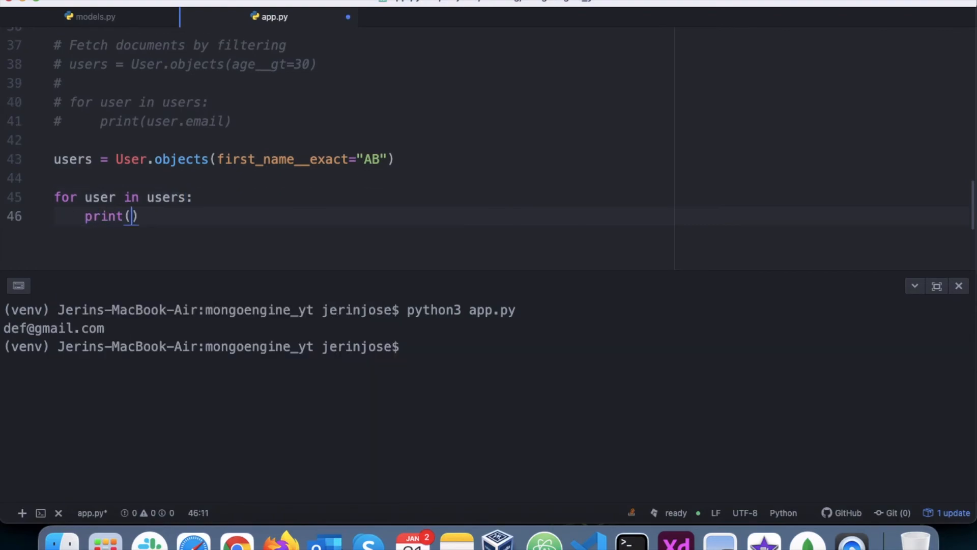
pyautogui.write('user')
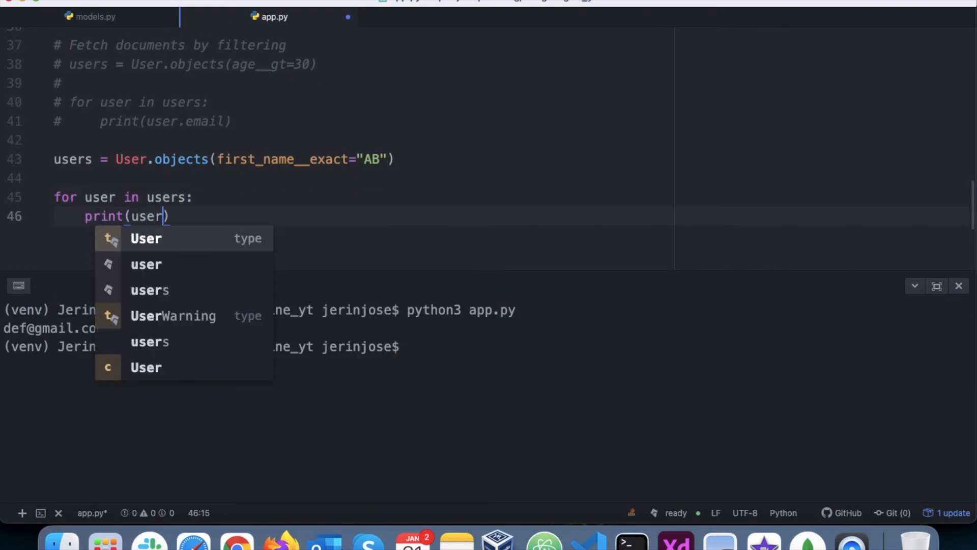
pyautogui.write('.email')
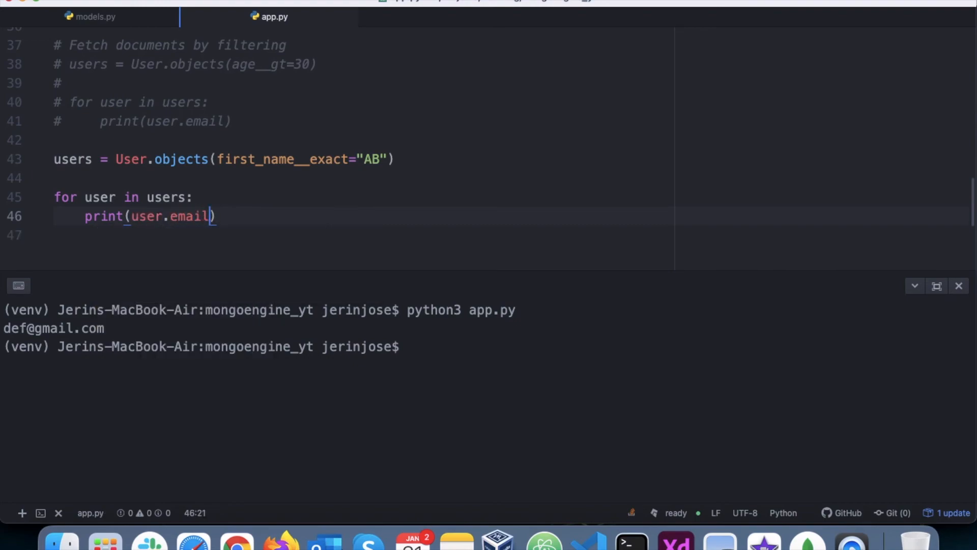
pyautogui.write('clear')
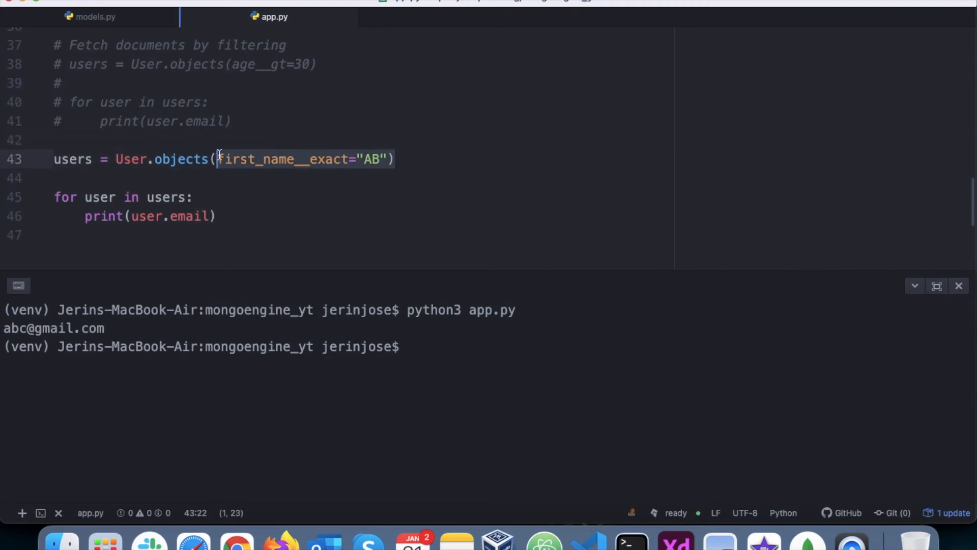
pyautogui.moveTo(381, 147)
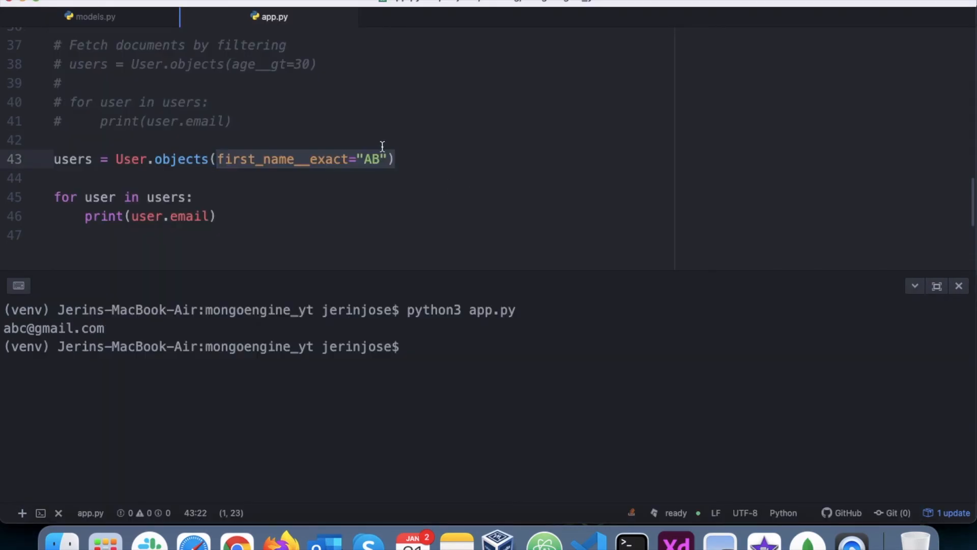
# Change the filter value to "A", clear the terminal and rerun app.py, printing no emails
pyautogui.press('Backspace')
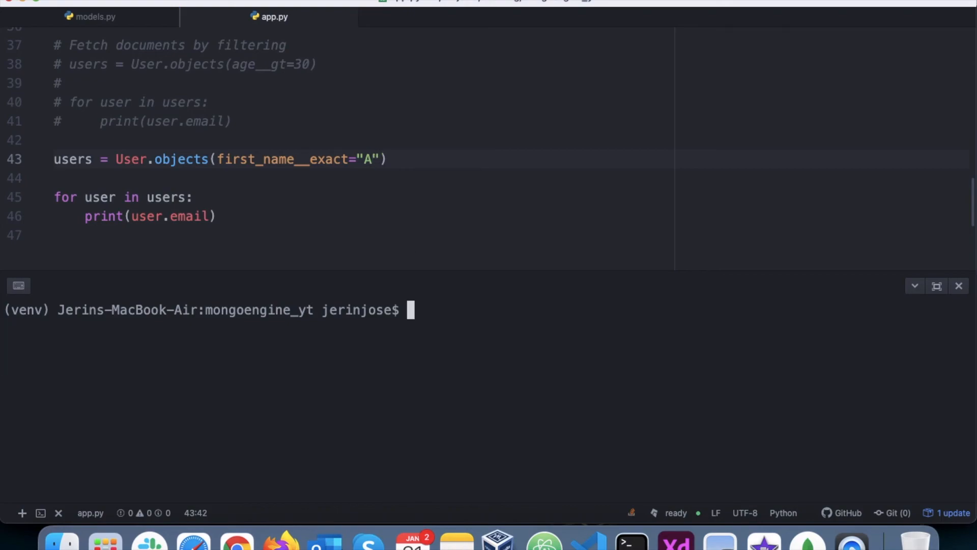
pyautogui.press('Return')
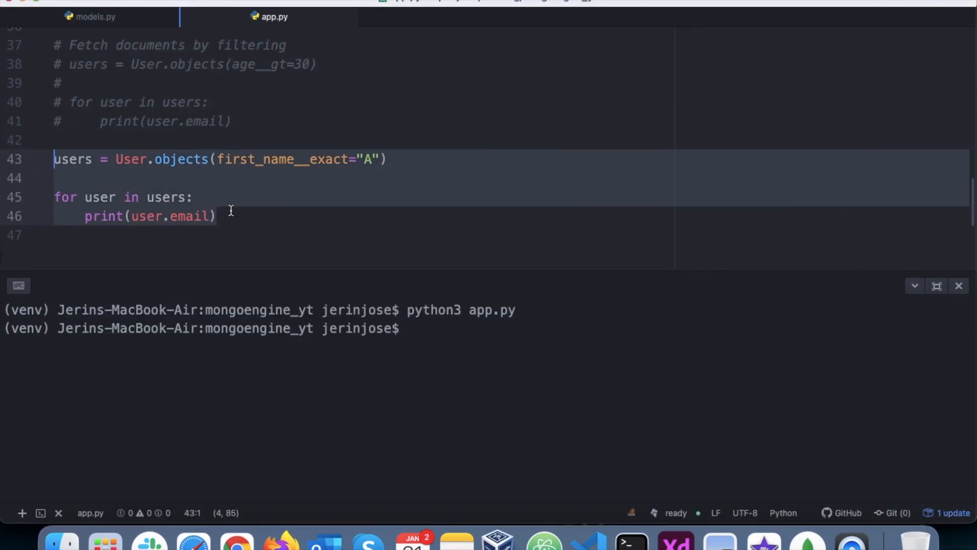
pyautogui.click(191, 536)
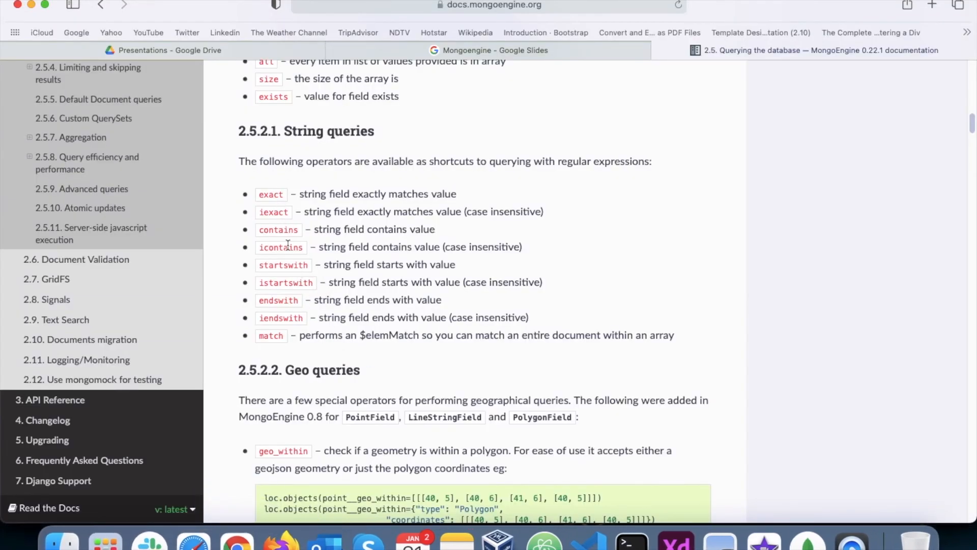
pyautogui.moveTo(268, 223)
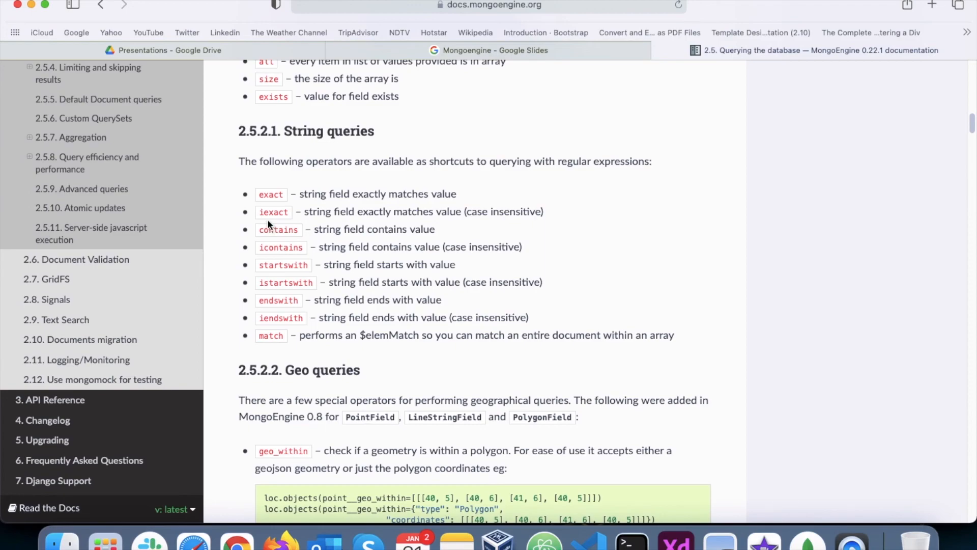
pyautogui.scroll(-3)
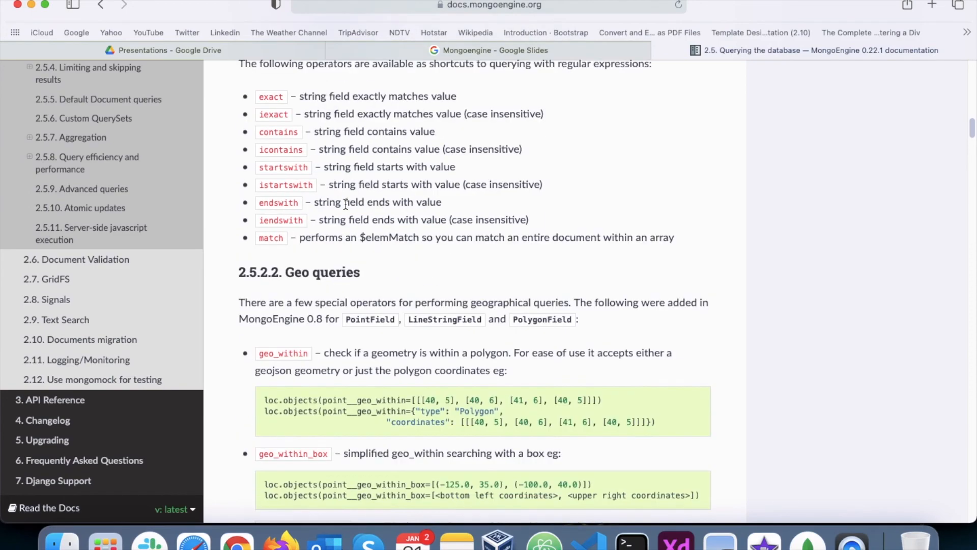
pyautogui.scroll(-3)
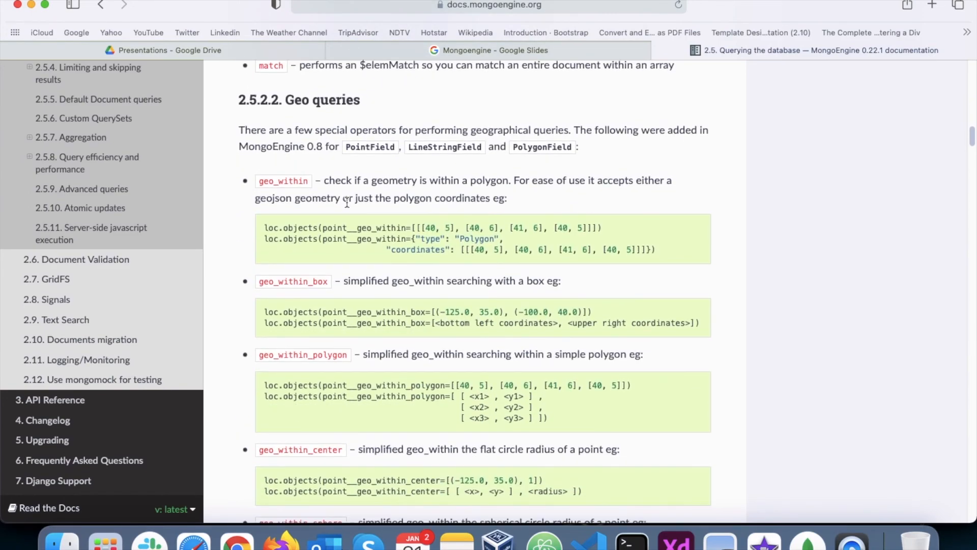
pyautogui.scroll(-3)
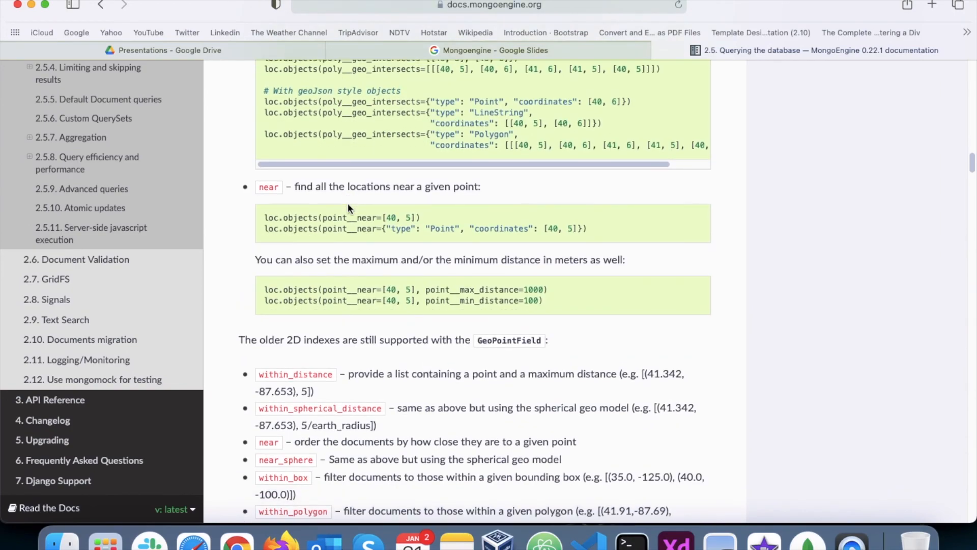
pyautogui.moveTo(784, 315)
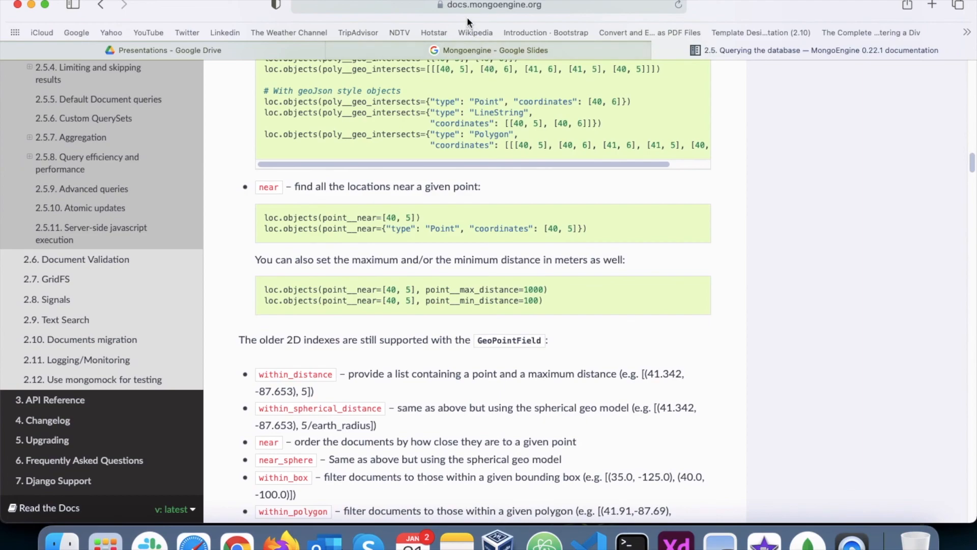
pyautogui.moveTo(495, 195)
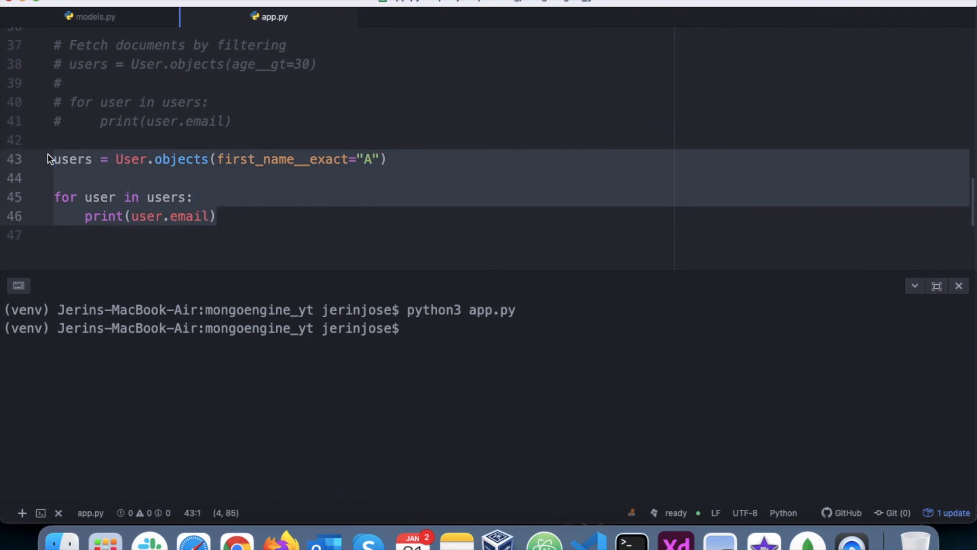
# Deselect the query code at the end of line 46 in app.py
pyautogui.click(220, 216)
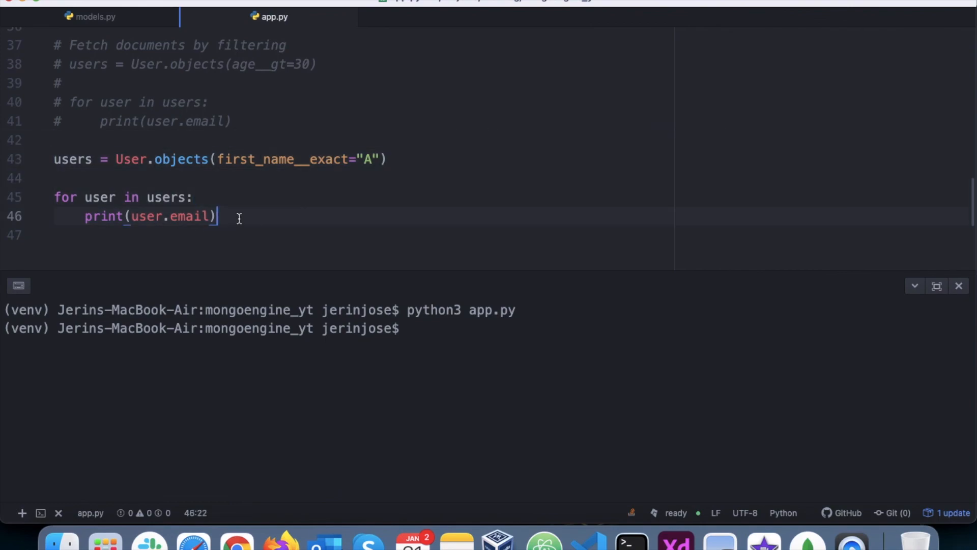